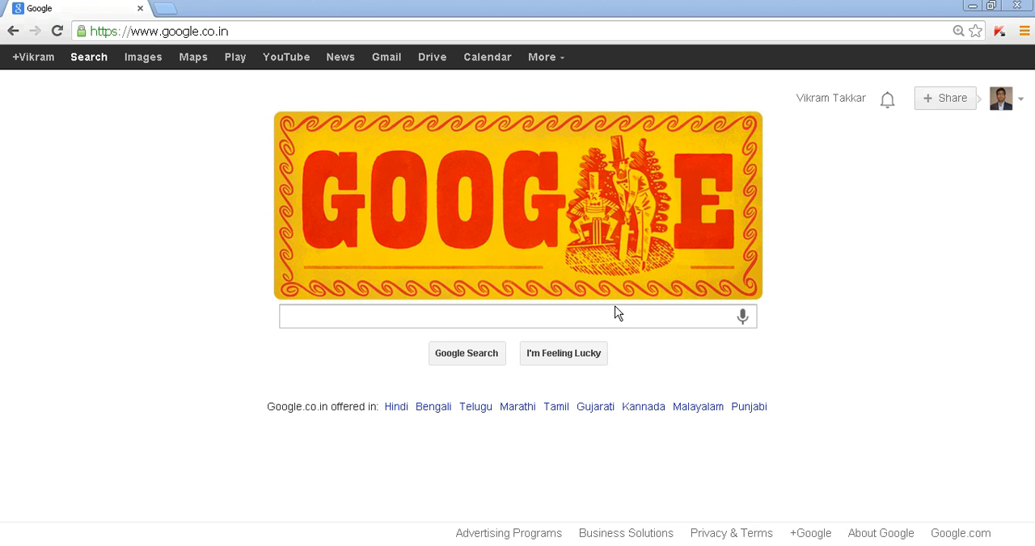
pyautogui.click(161, 31)
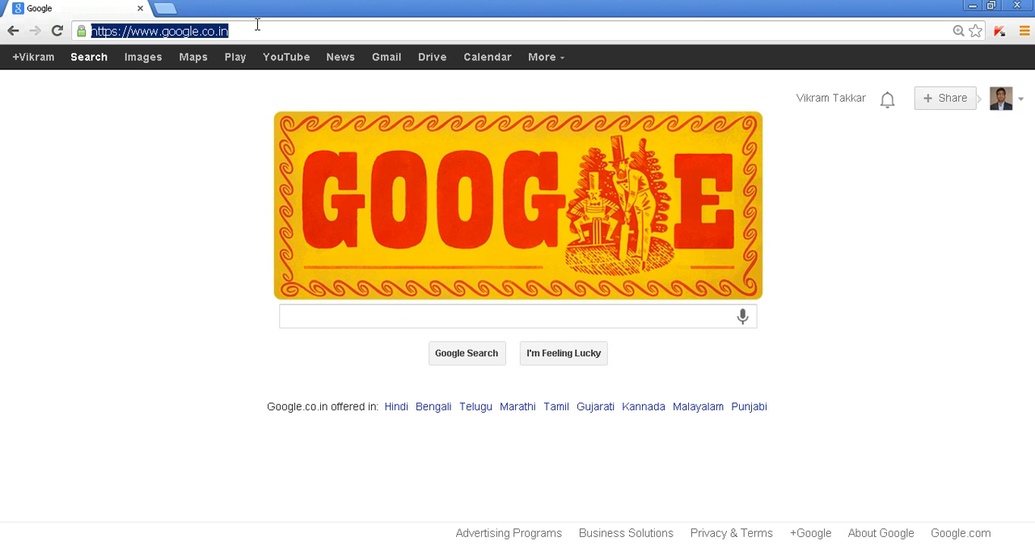
pyautogui.write('www.elance.com')
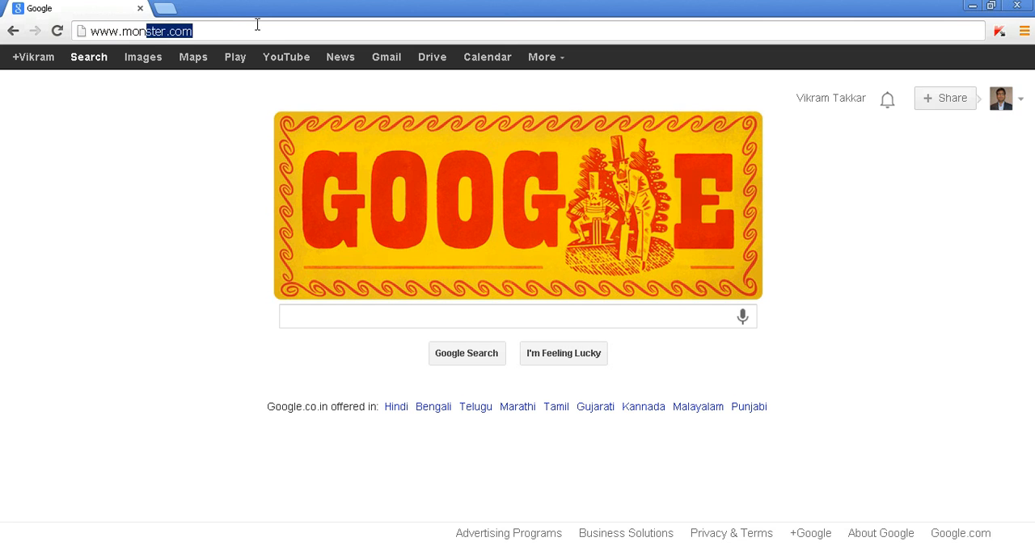
pyautogui.write('www.mongodb.org/downloads')
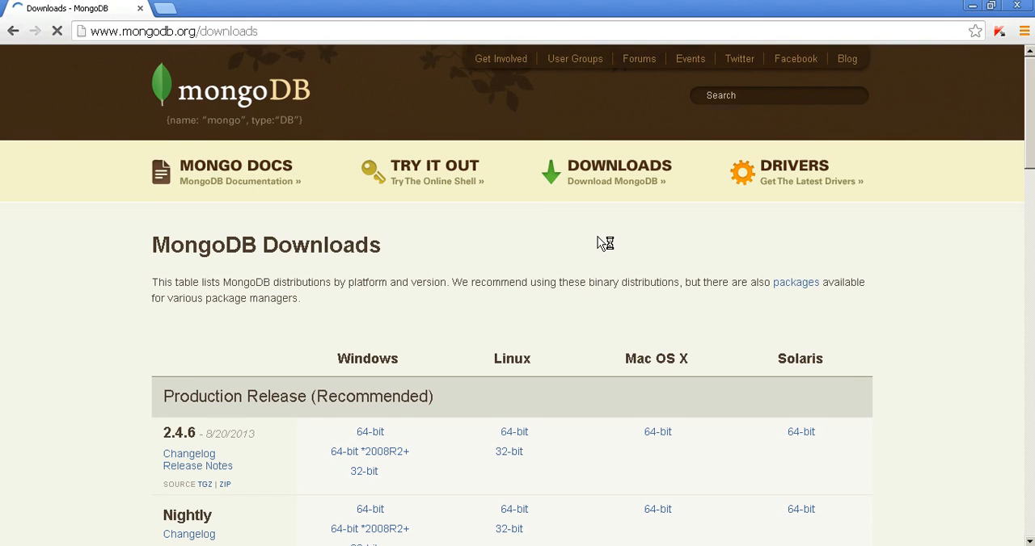
pyautogui.scroll(-3)
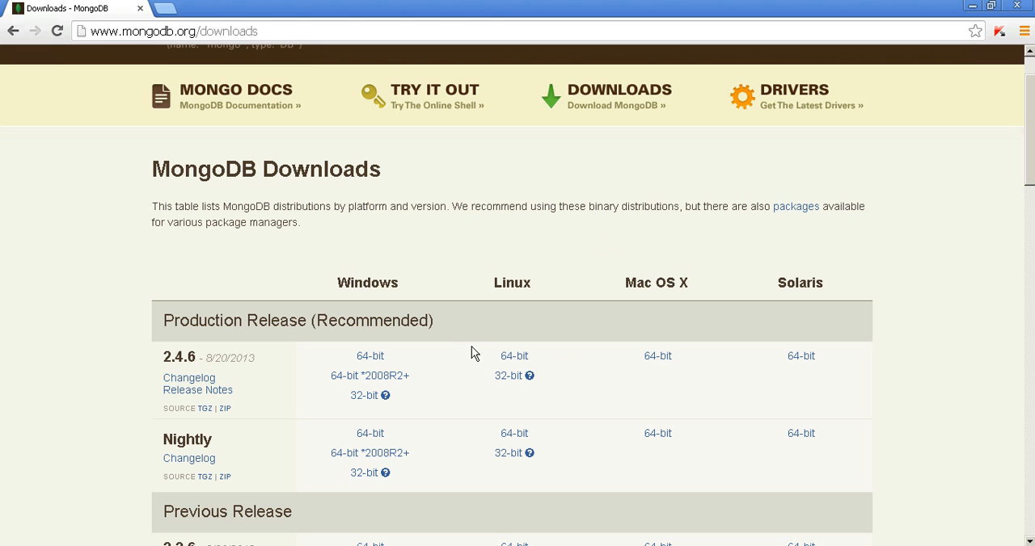
pyautogui.moveTo(420, 398)
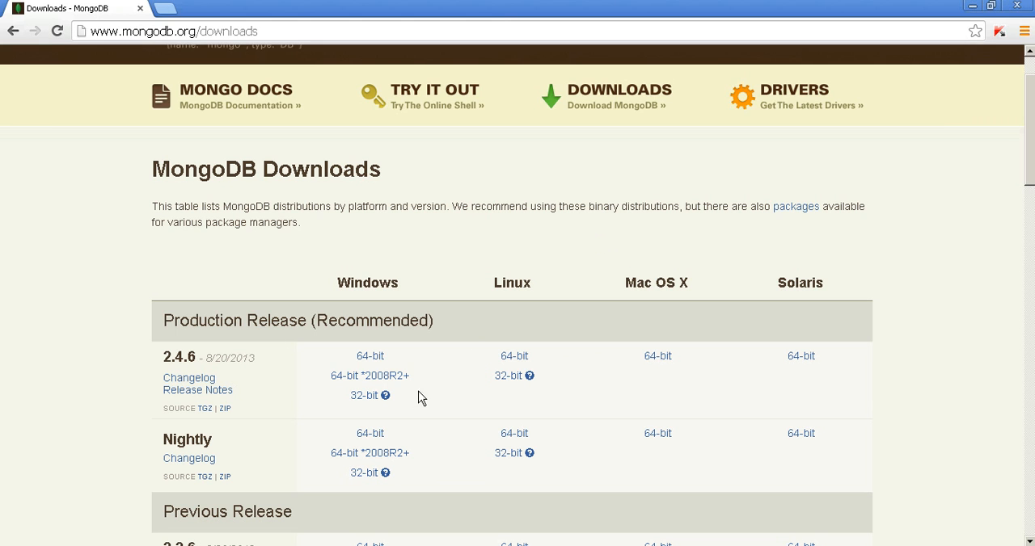
pyautogui.moveTo(370, 355)
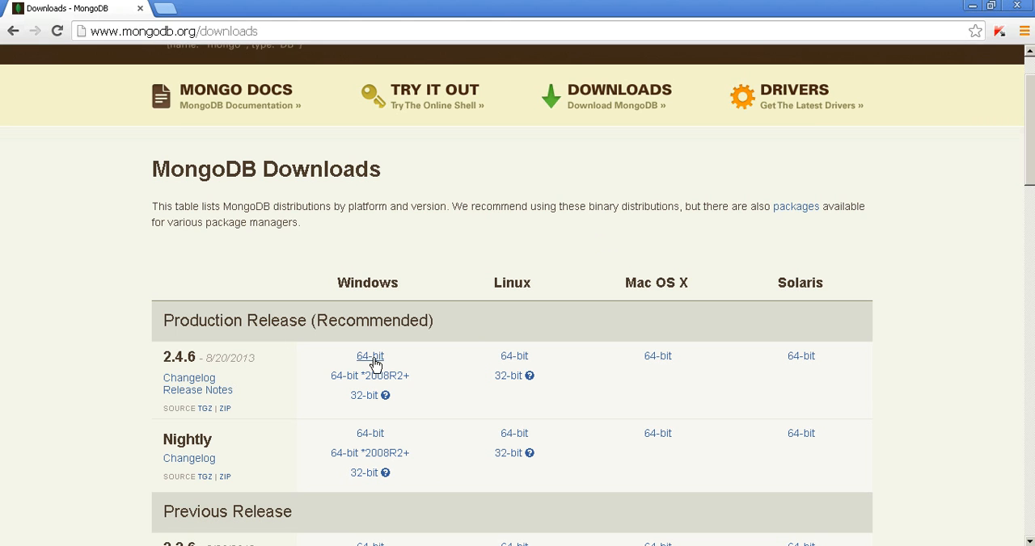
pyautogui.moveTo(343, 361)
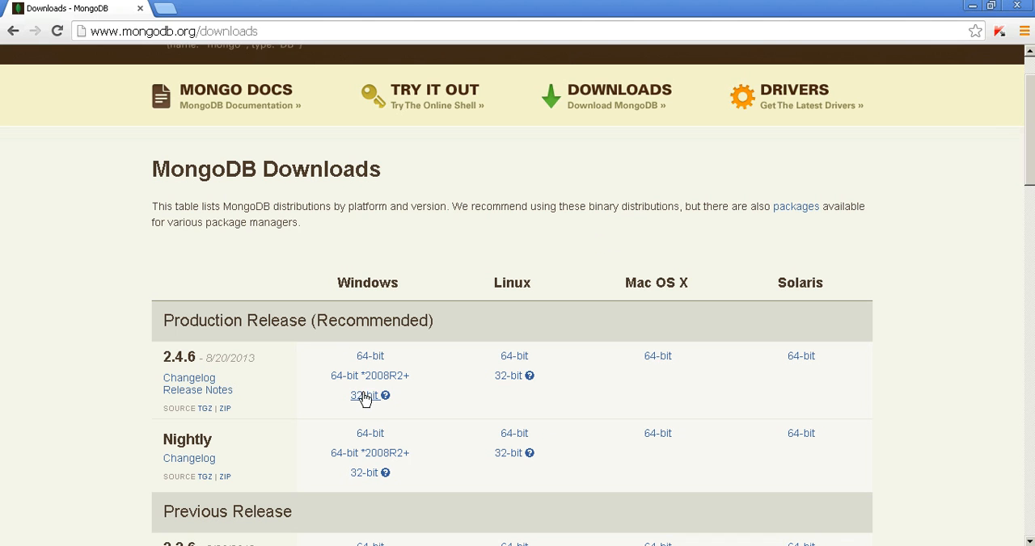
# Step: Request the Windows 64-bit 2.4.6 production release and cancel the download manager's Add download prompt
pyautogui.click(362, 396)
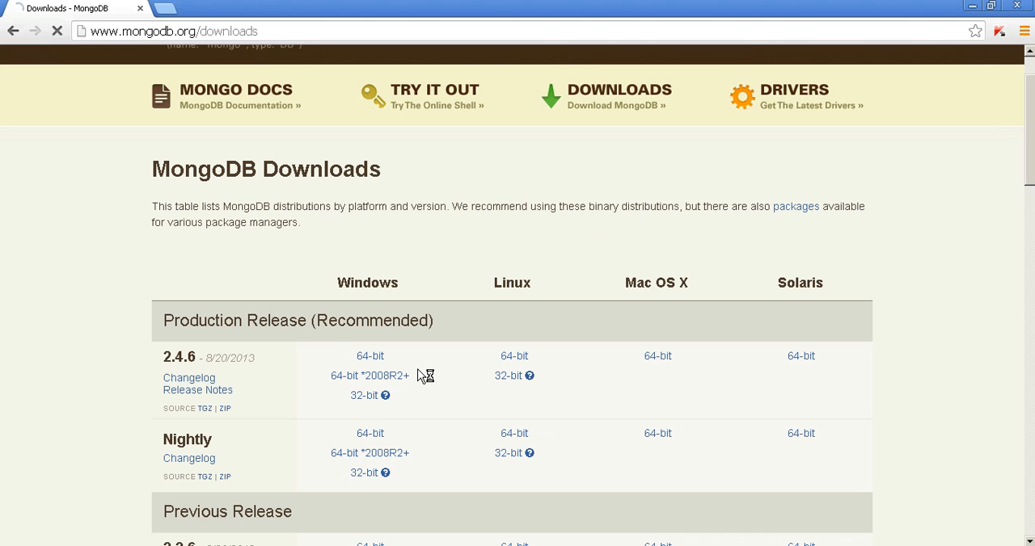
pyautogui.click(369, 356)
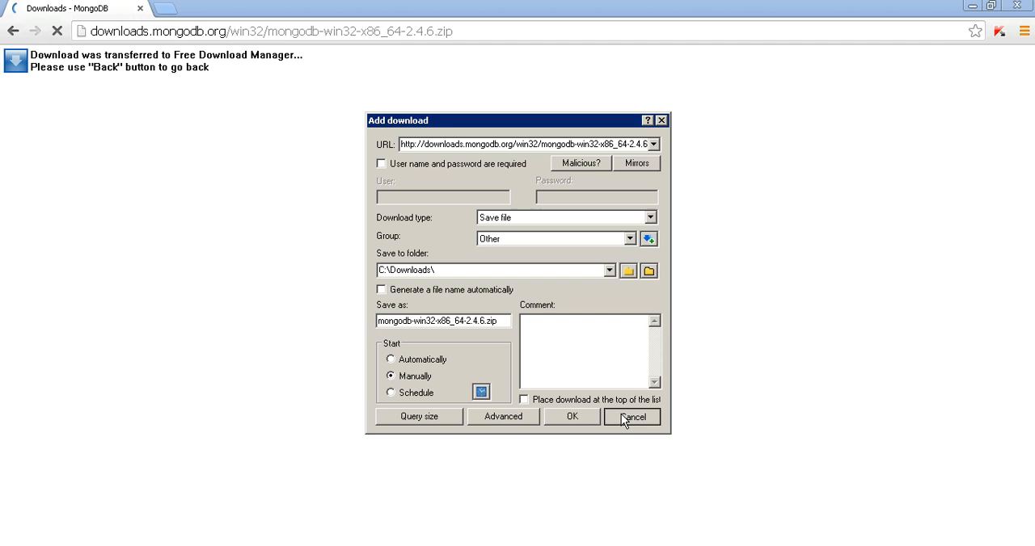
pyautogui.click(630, 417)
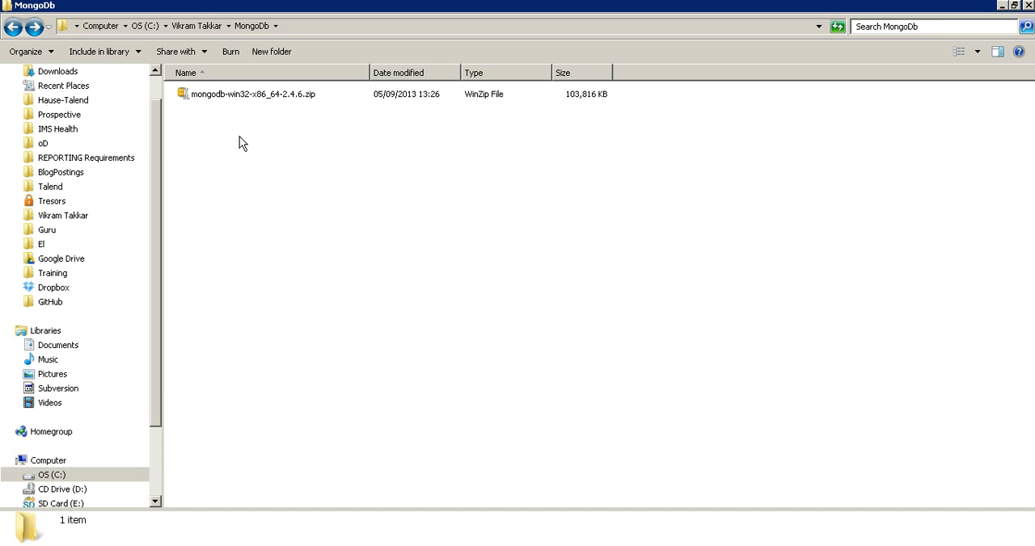
# Step: Extract the downloaded MongoDB 2.4.6 zip into a mongodb-win32-x86_64-2.4.6 folder beside it
pyautogui.click(250, 94)
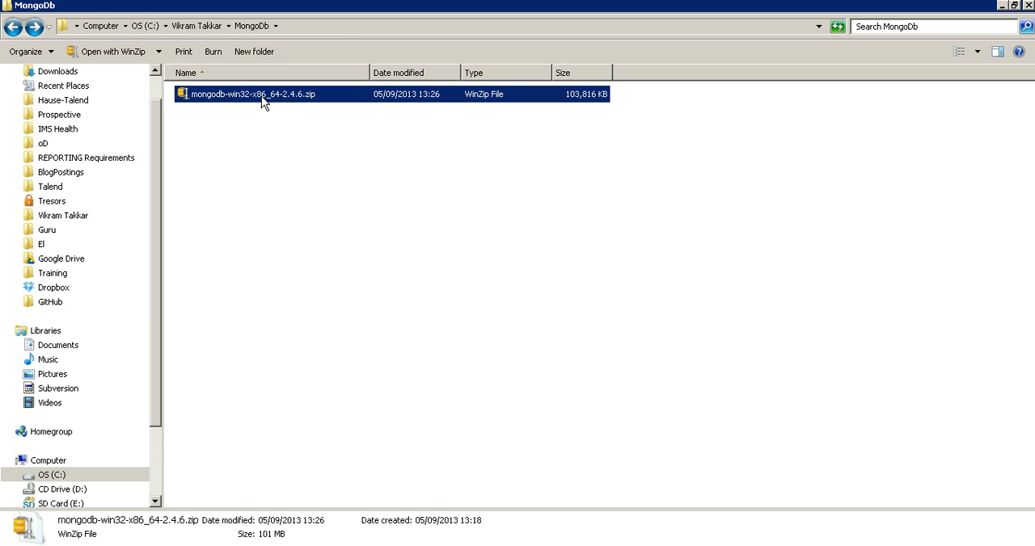
pyautogui.rightClick(262, 94)
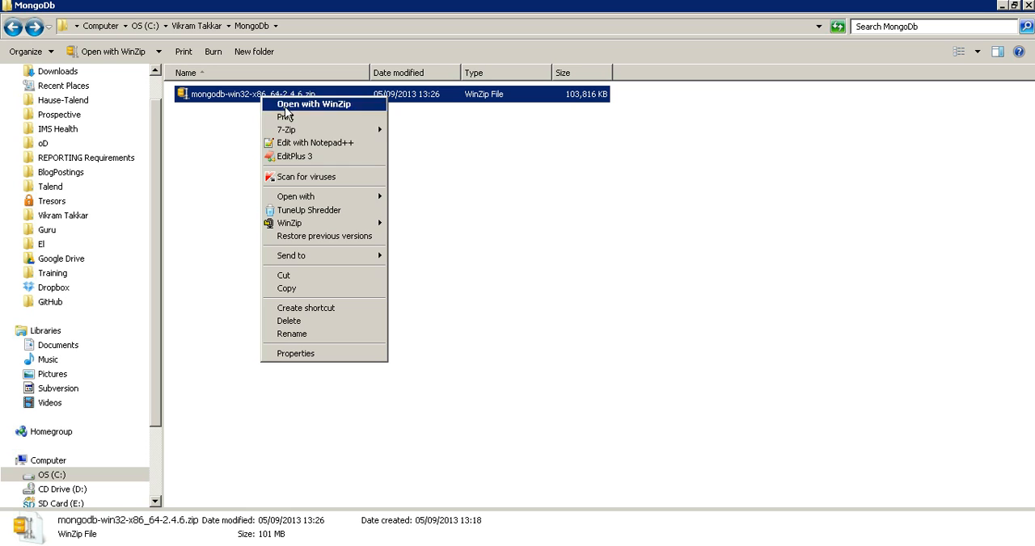
pyautogui.click(313, 103)
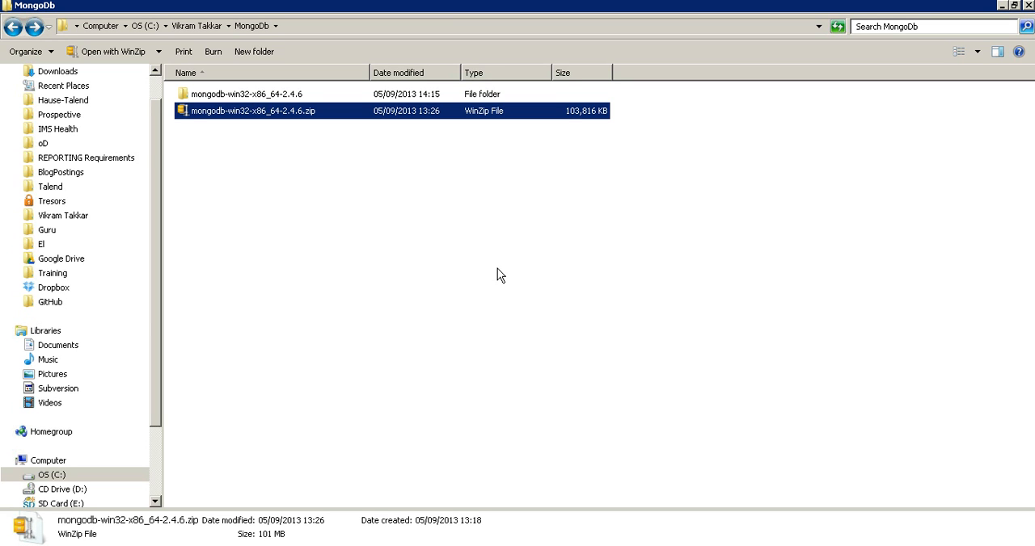
pyautogui.moveTo(494, 279)
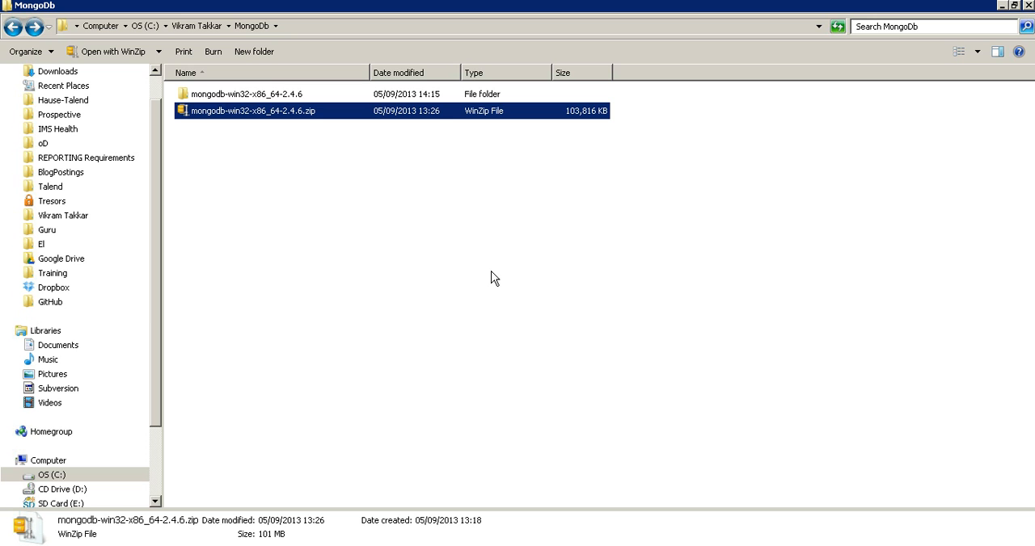
pyautogui.moveTo(262, 97)
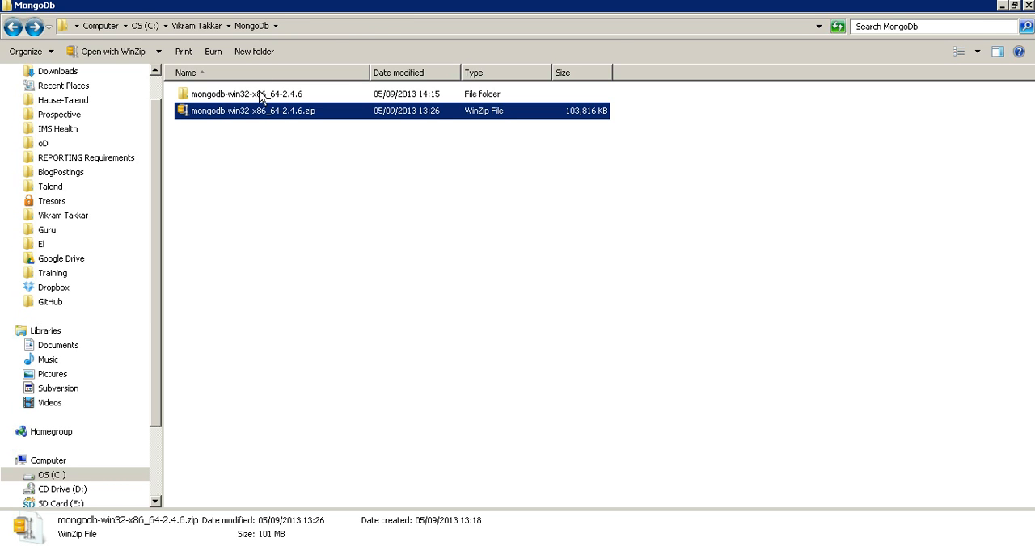
# Step: Inspect the extracted folder's bin subfolder with mongod.exe and mongo.exe, then return to the extracted folder
pyautogui.doubleClick(246, 94)
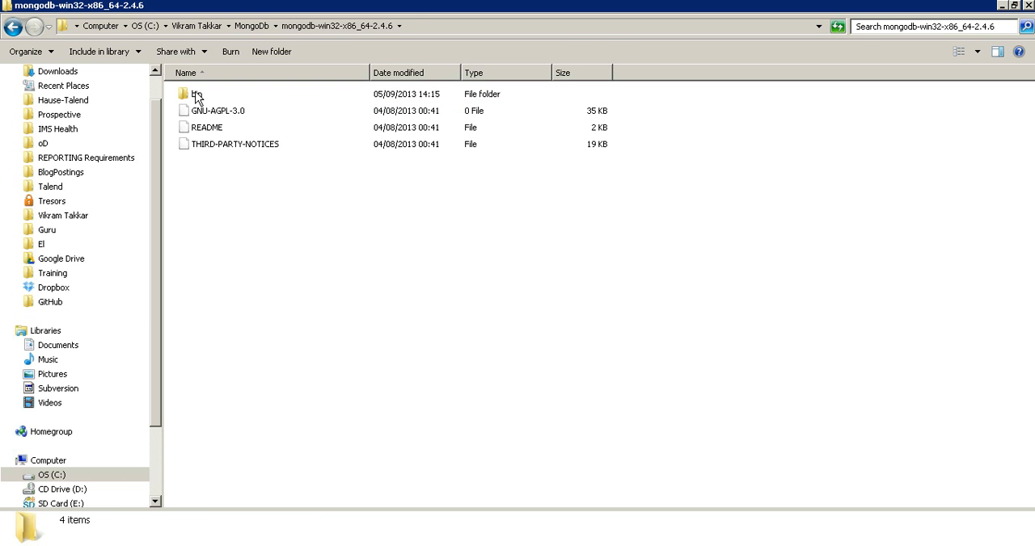
pyautogui.doubleClick(194, 93)
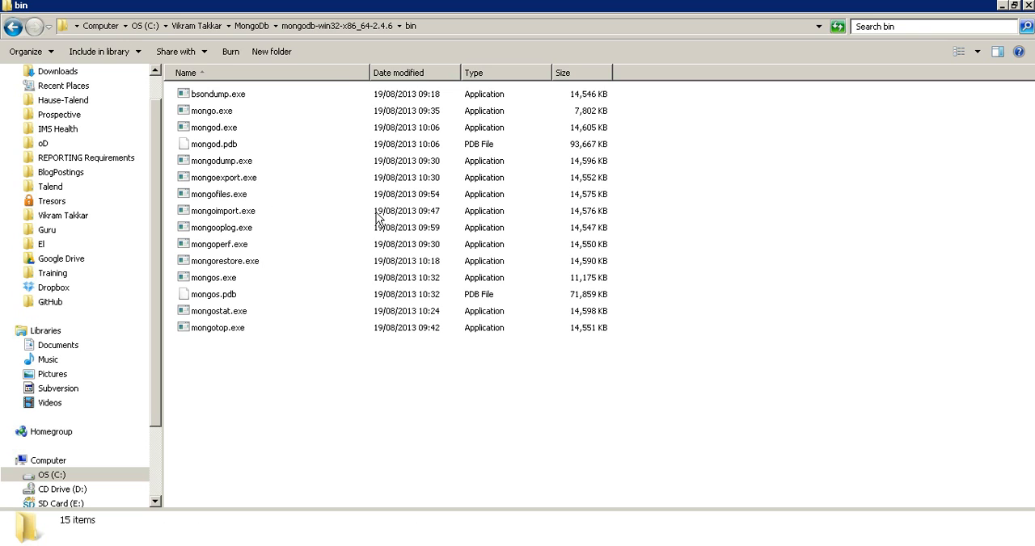
pyautogui.click(252, 26)
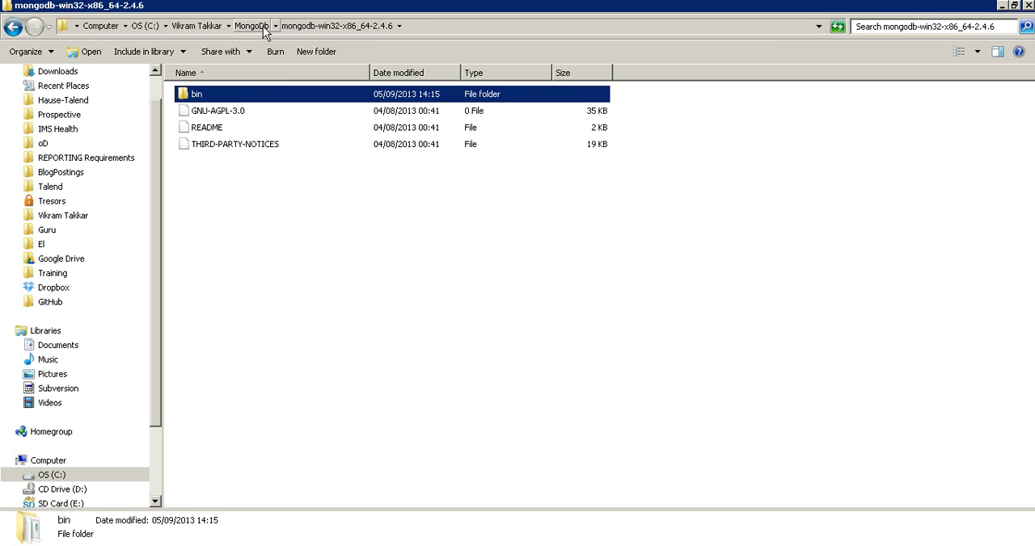
# Step: In the MongoDb folder, add data and log folders and a new text document renamed mongo.config, accepting the extension change
pyautogui.click(252, 26)
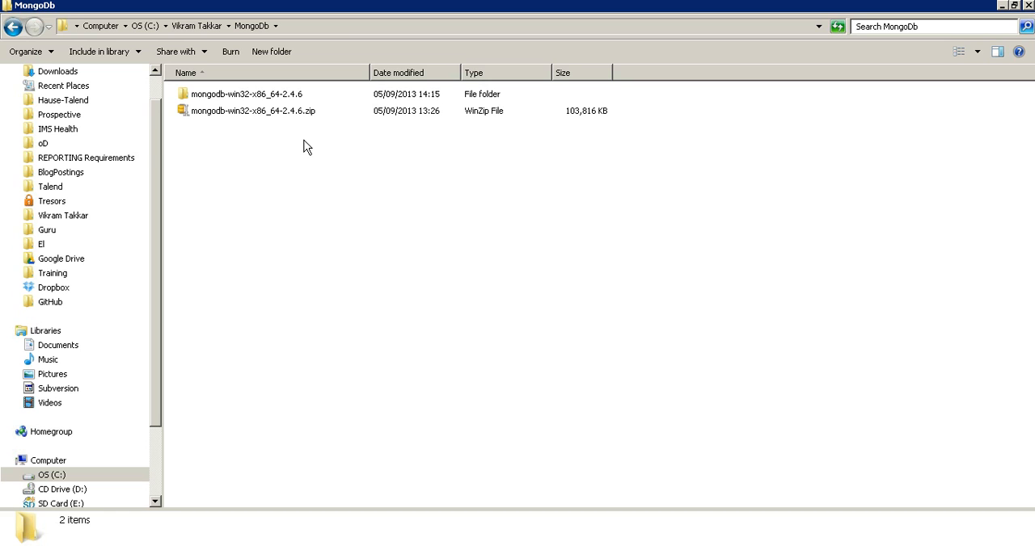
pyautogui.moveTo(255, 94)
pyautogui.write('log')
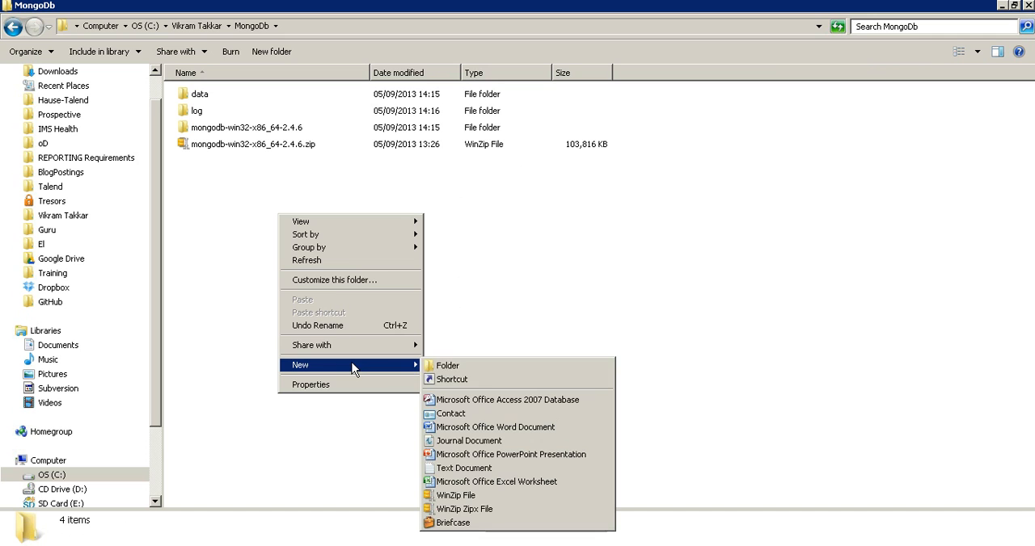
pyautogui.moveTo(501, 399)
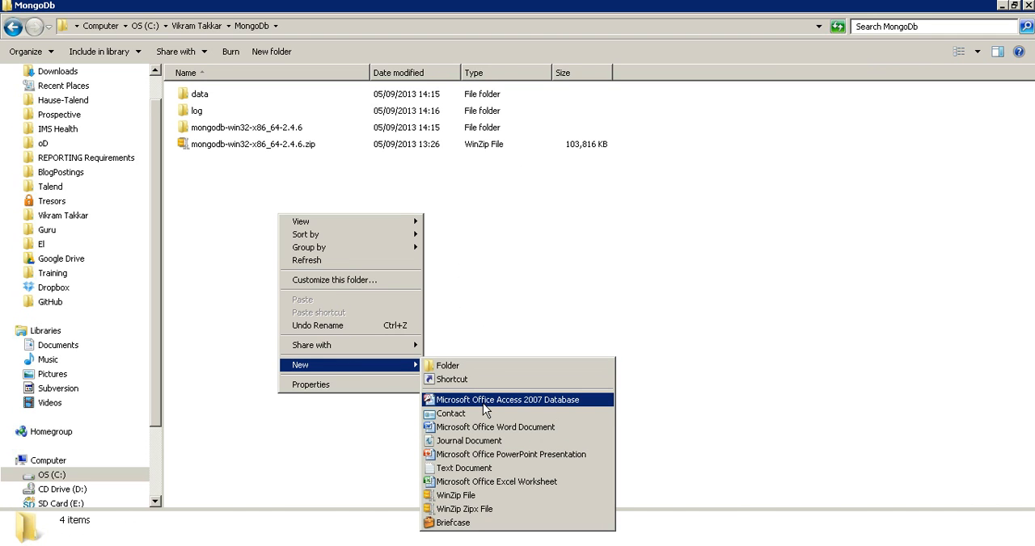
pyautogui.moveTo(463, 469)
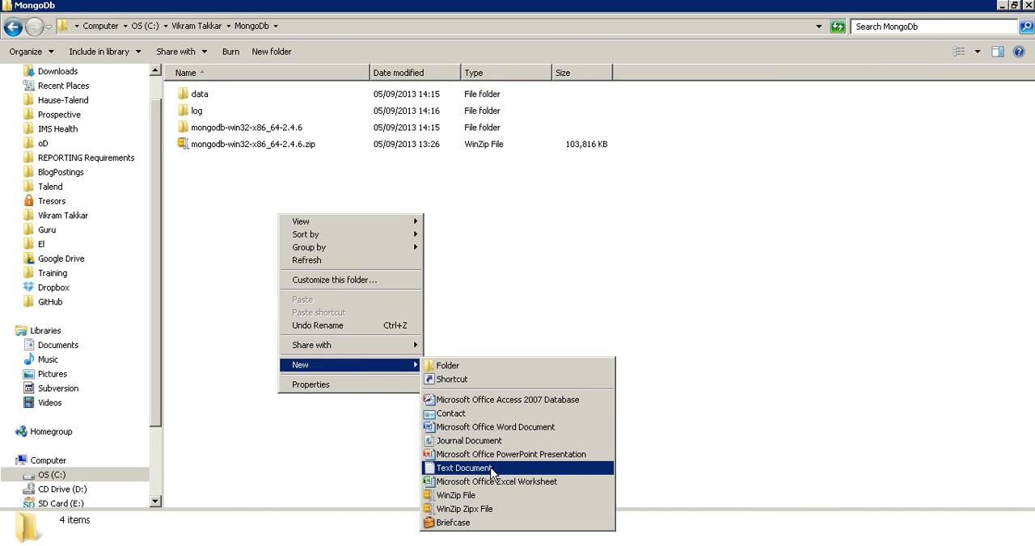
pyautogui.click(462, 469)
pyautogui.write('mongo.config')
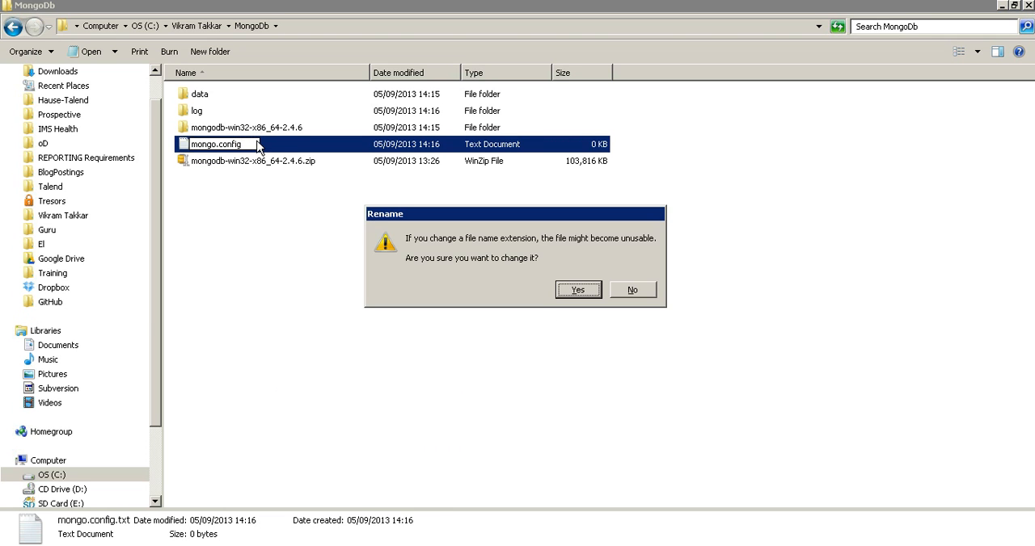
pyautogui.click(577, 289)
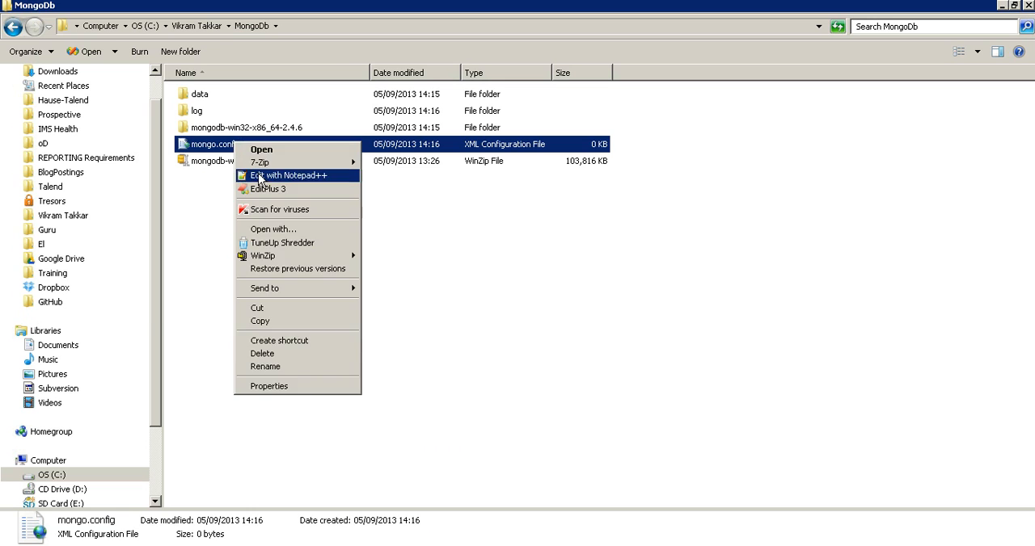
# Step: Write dbpath and logpath lines pointing at C:\Vikram Takkar\MongoDb\data and log, plus diaglog=3, into mongo.config
pyautogui.click(291, 175)
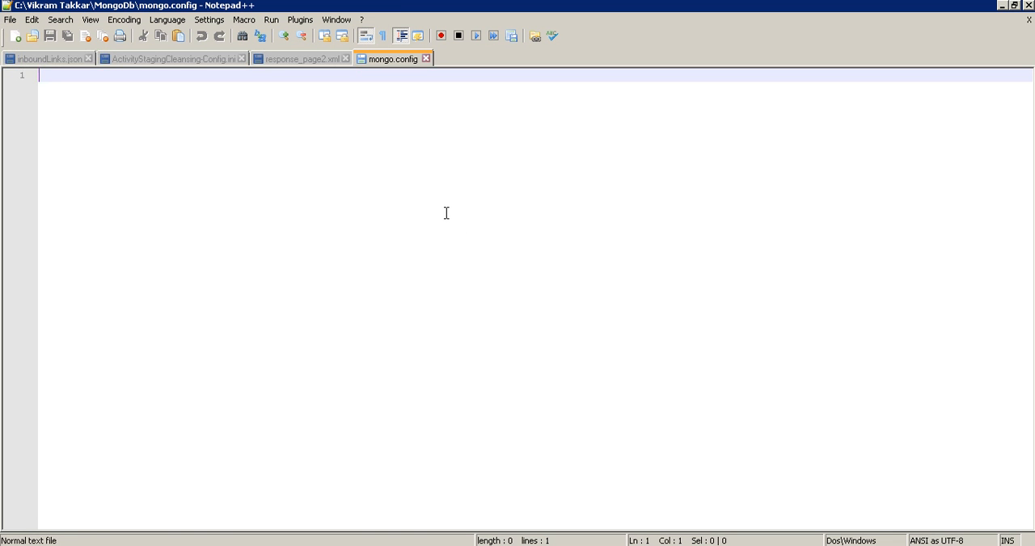
pyautogui.moveTo(443, 210)
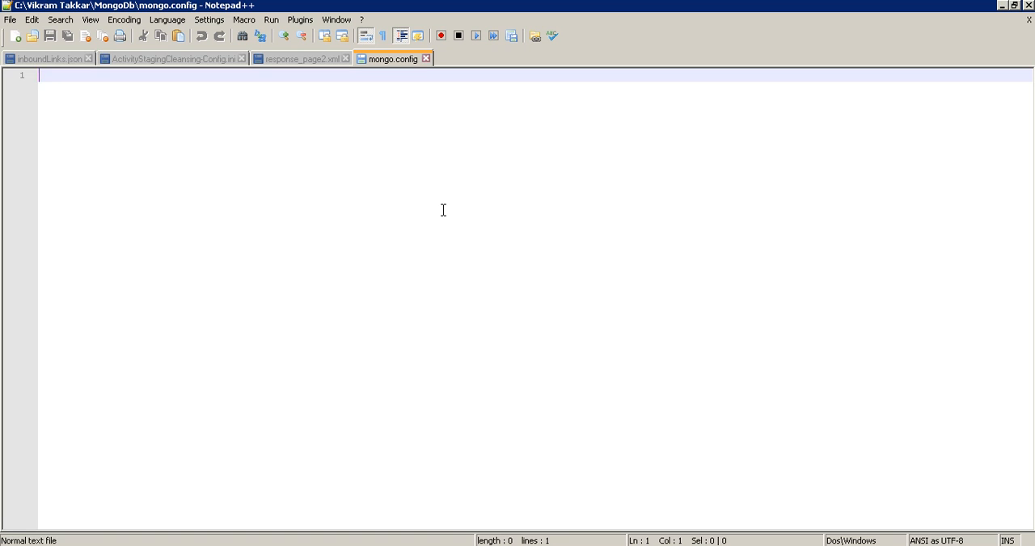
pyautogui.write('d')
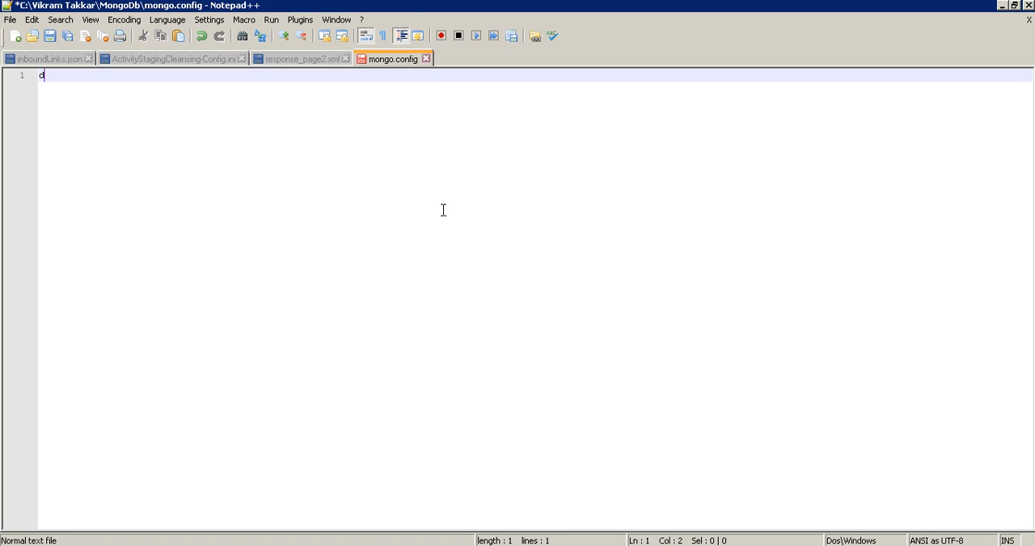
pyautogui.write('bpath')
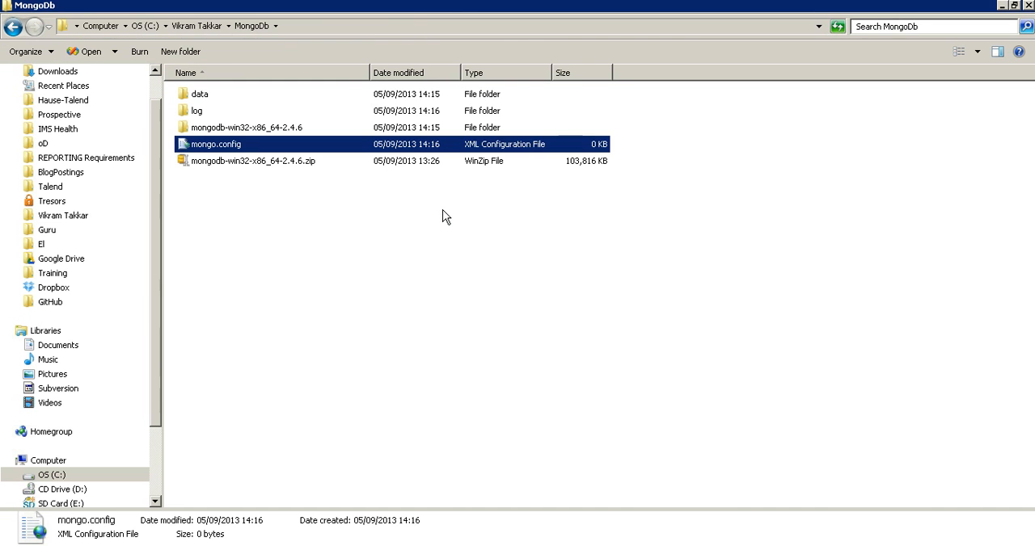
pyautogui.doubleClick(199, 94)
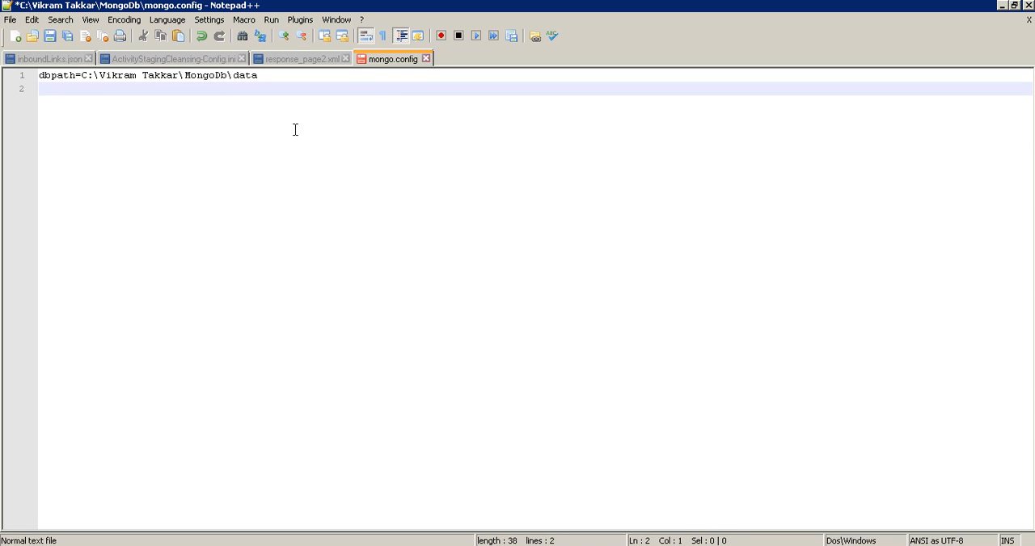
pyautogui.write('logpath')
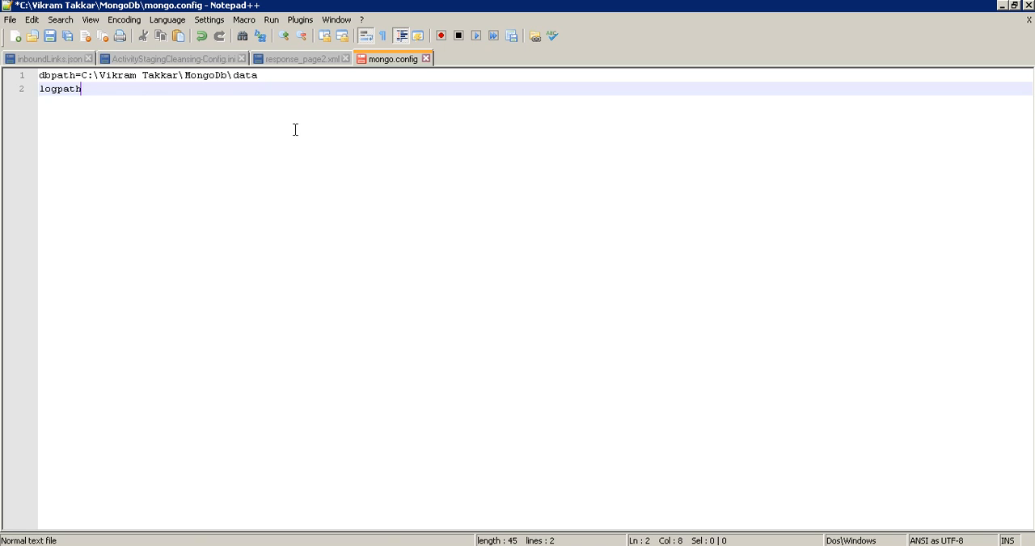
pyautogui.write('=C:\\Vikram Takkar\\MongoDb\\data')
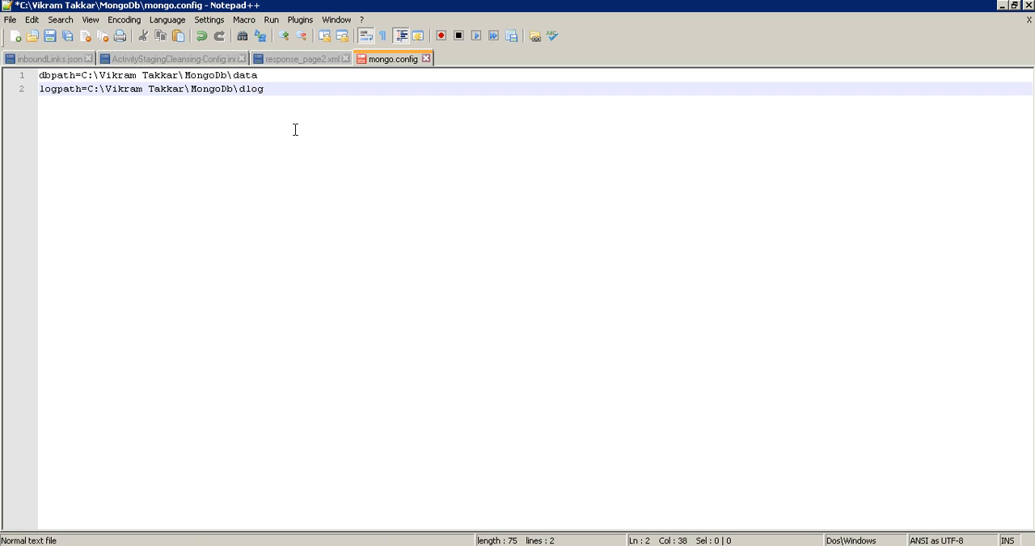
pyautogui.press('Backspace')
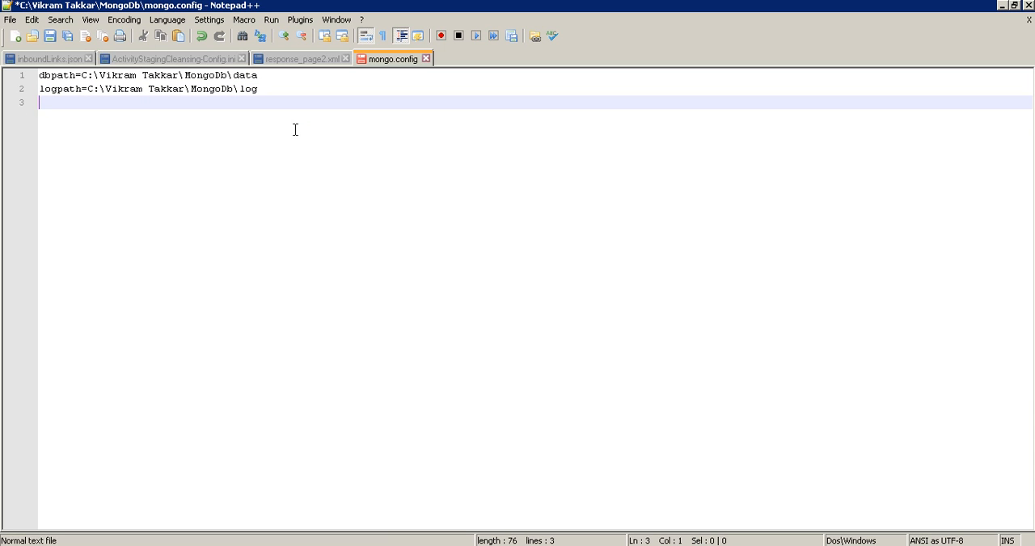
pyautogui.write('diaglog=')
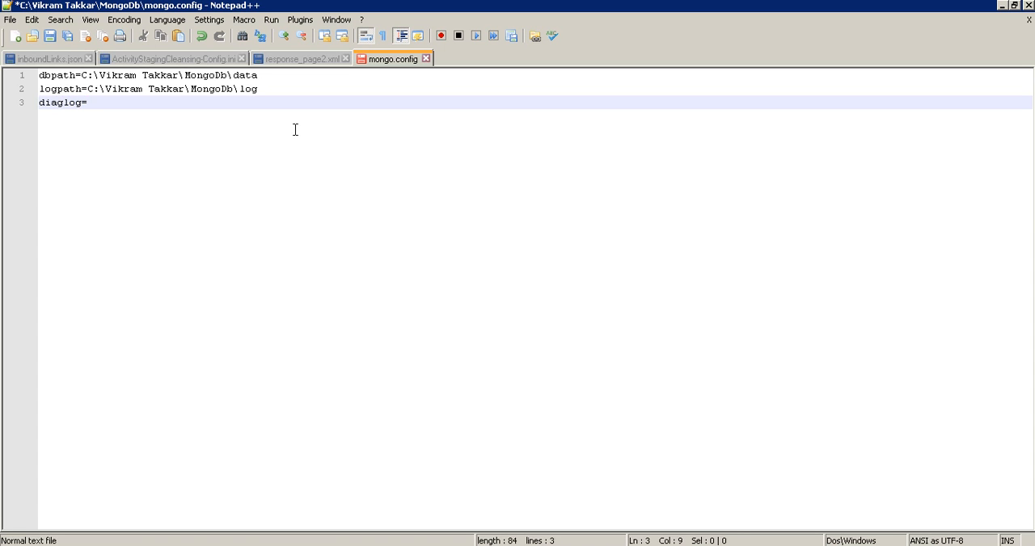
pyautogui.write('3')
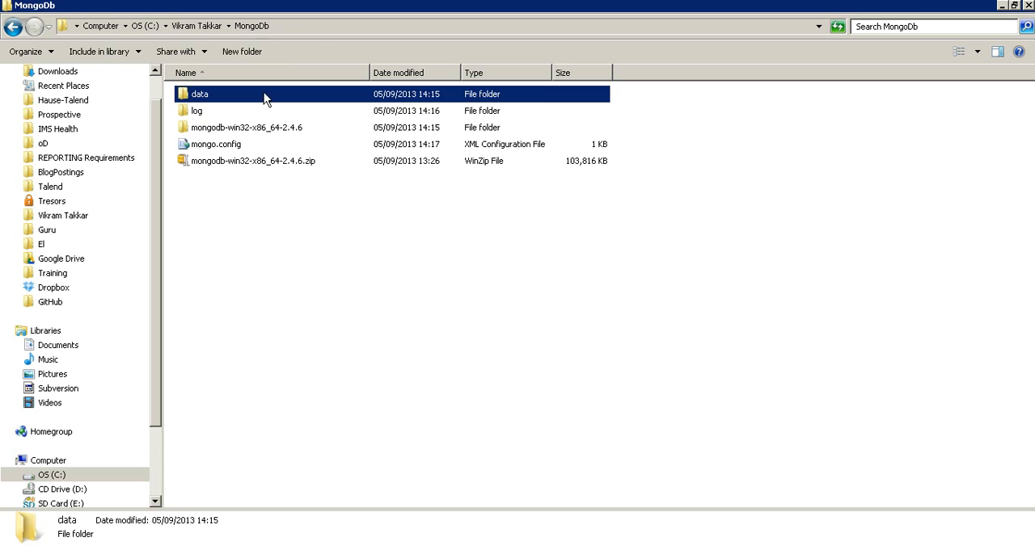
pyautogui.rightClick(216, 144)
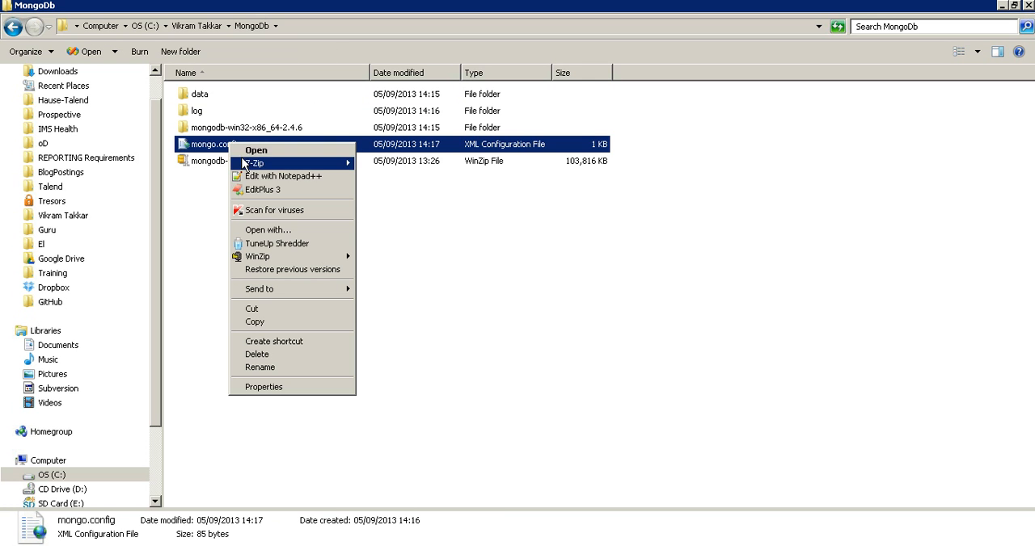
pyautogui.click(283, 176)
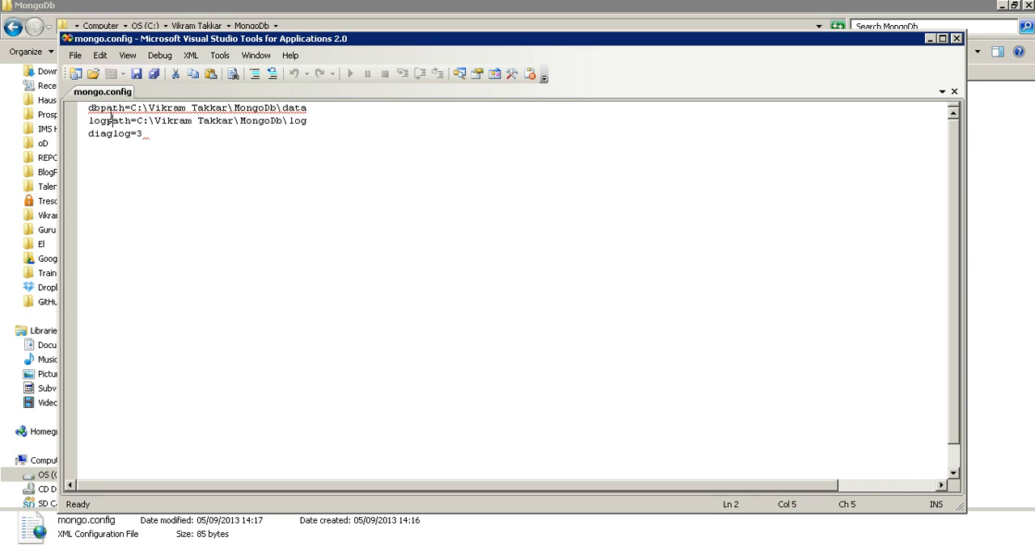
pyautogui.doubleClick(108, 120)
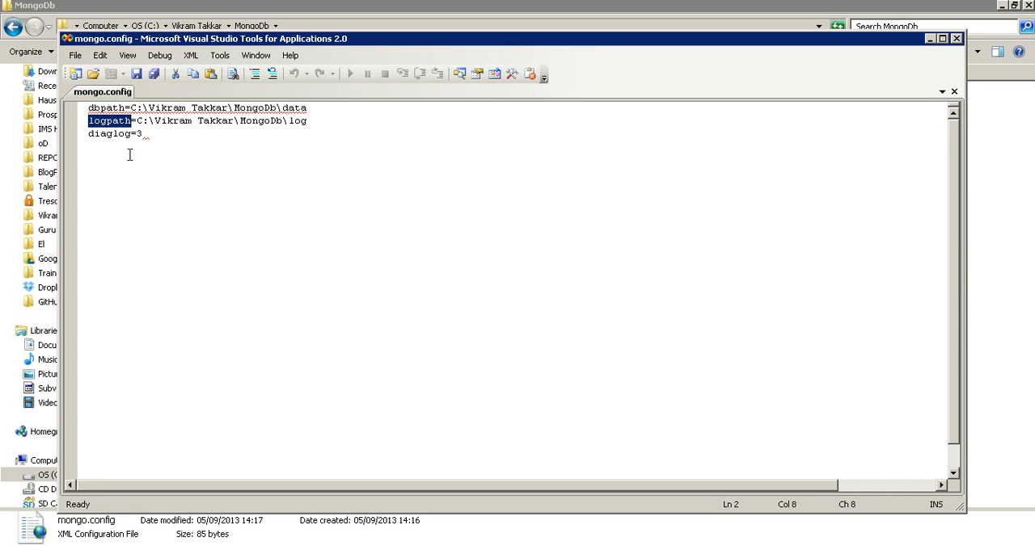
pyautogui.click(144, 133)
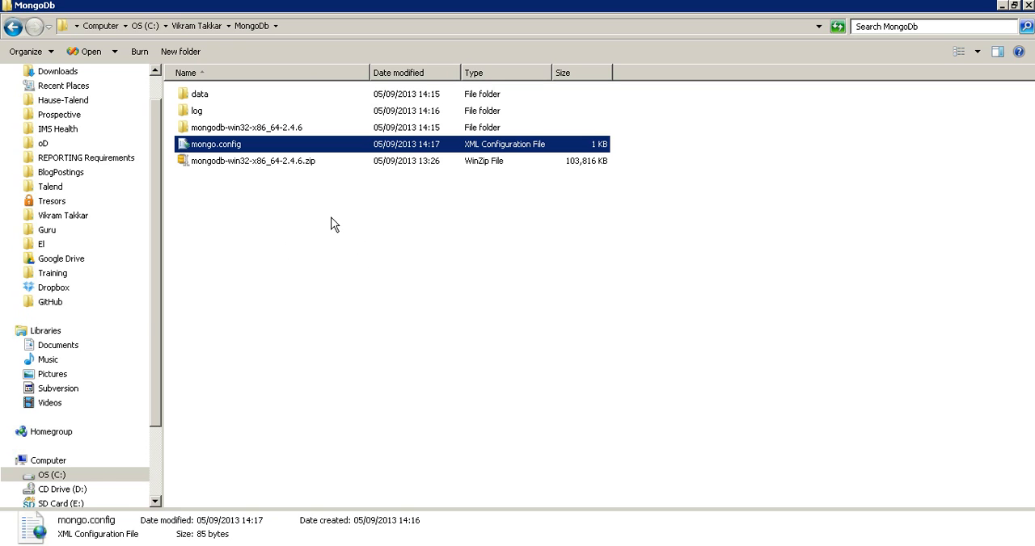
# Step: Launch cmd.exe from the Start menu search to get a Command Prompt window
pyautogui.click(10, 541)
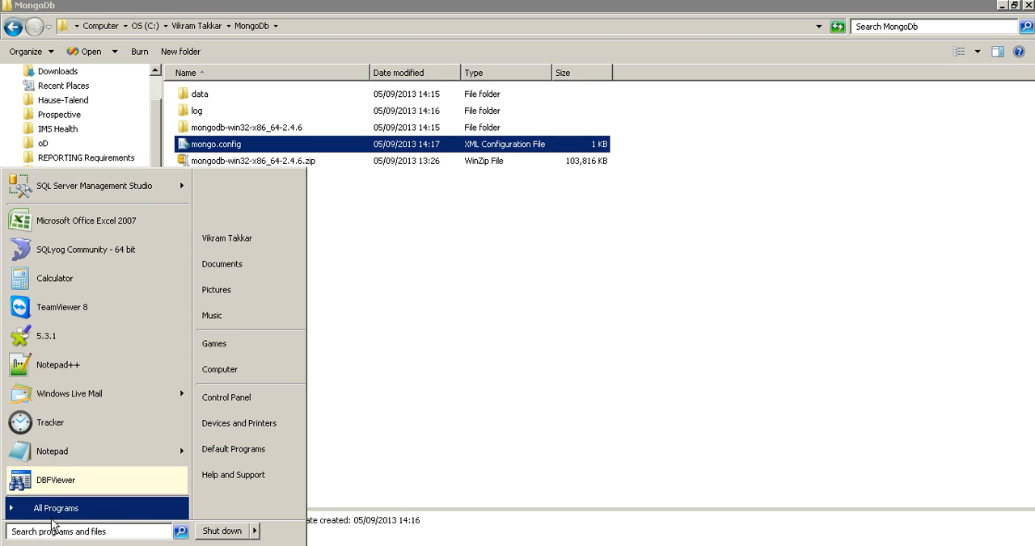
pyautogui.write('cmd')
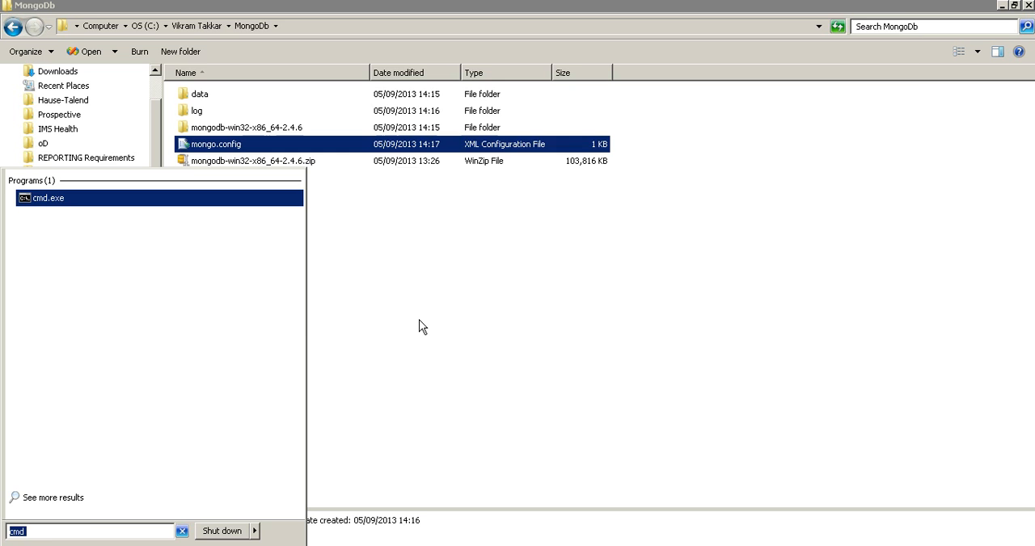
pyautogui.click(48, 197)
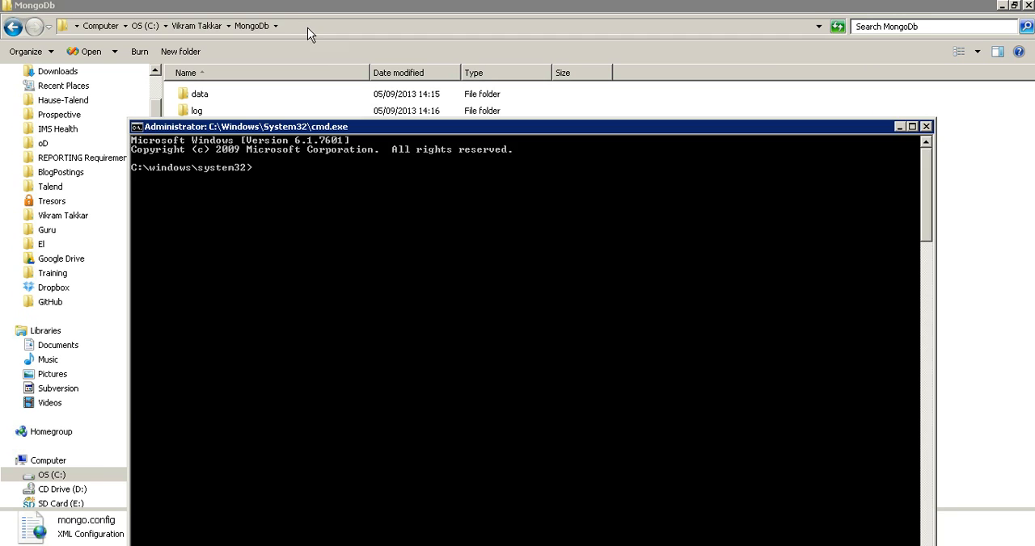
# Step: Change directory to C:\Vikram Takkar\MongoDb\mongodb-win32-x86_64-2.4.6\bin, listing contents along the way
pyautogui.write('c')
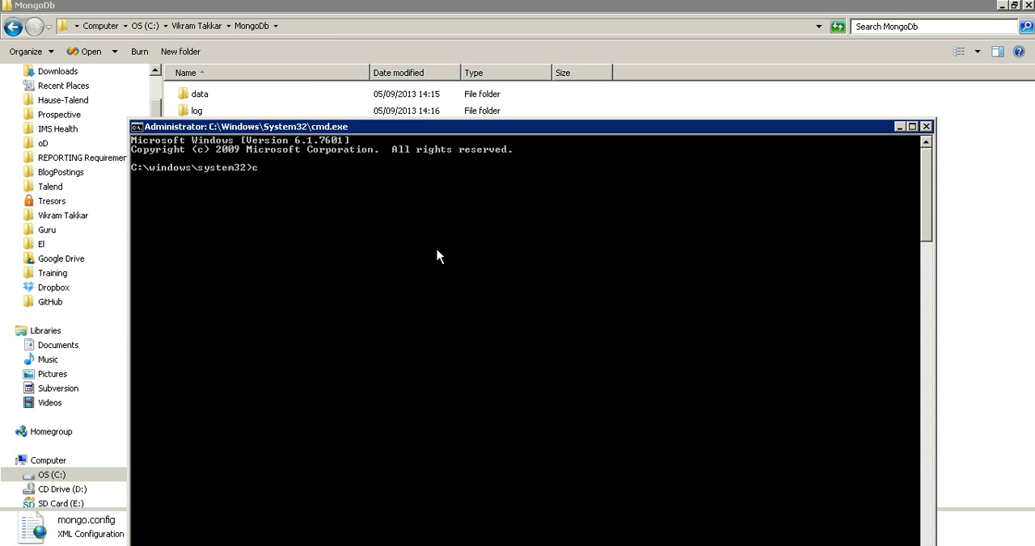
pyautogui.write('d C:\\Vikram Takkar\\MongoDb')
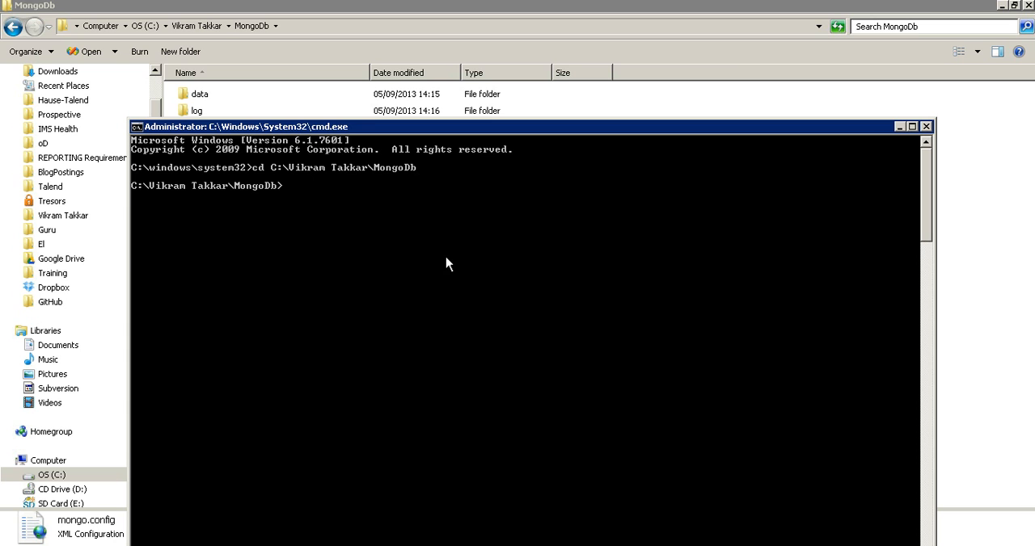
pyautogui.write('cd mongodb-win32-x86_64-2.4.6')
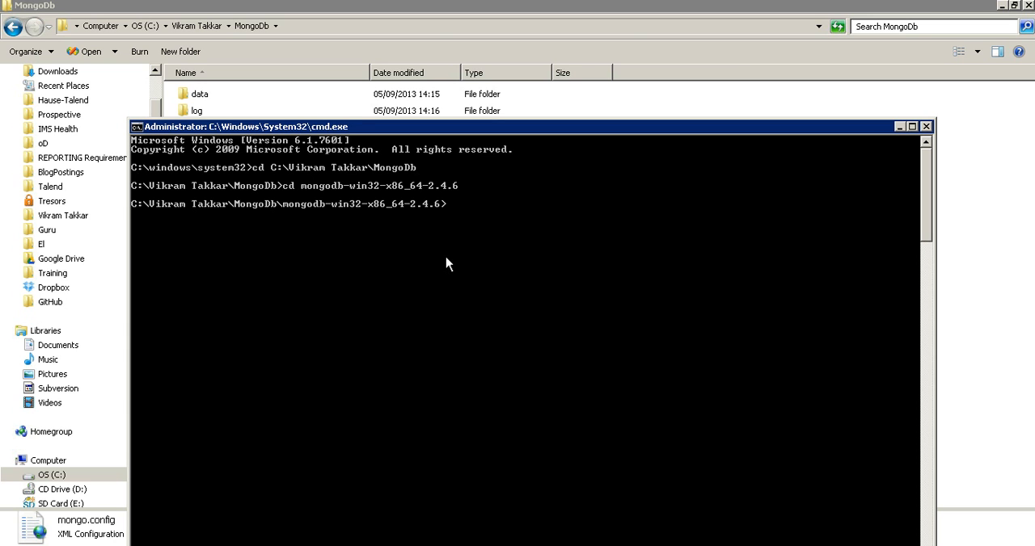
pyautogui.write('dir')
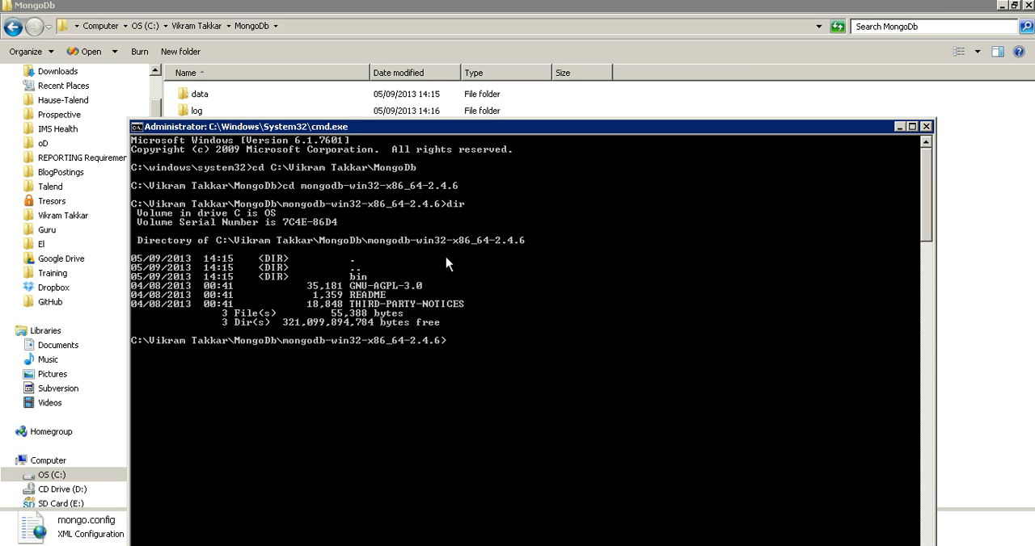
pyautogui.moveTo(501, 336)
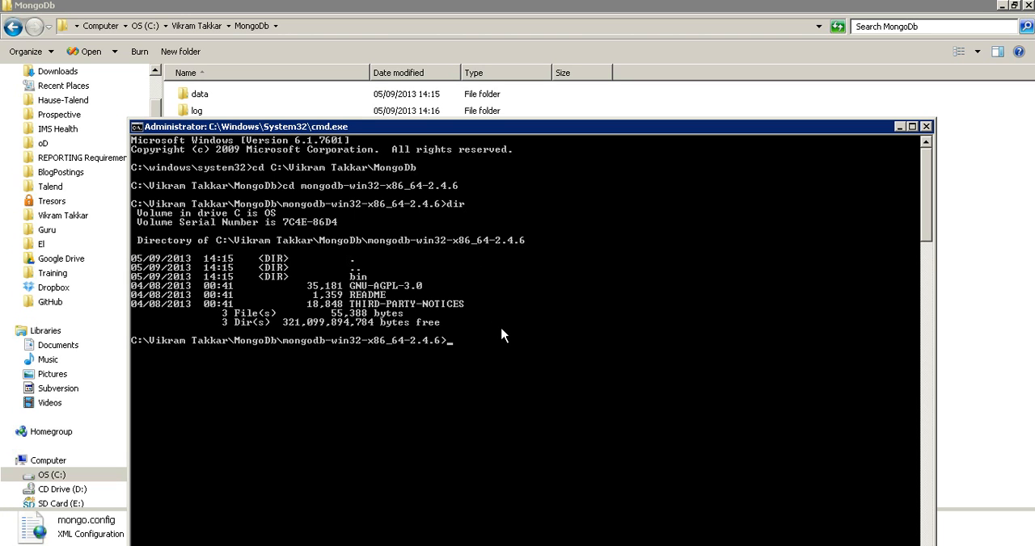
pyautogui.write('cd bin')
pyautogui.write('dir')
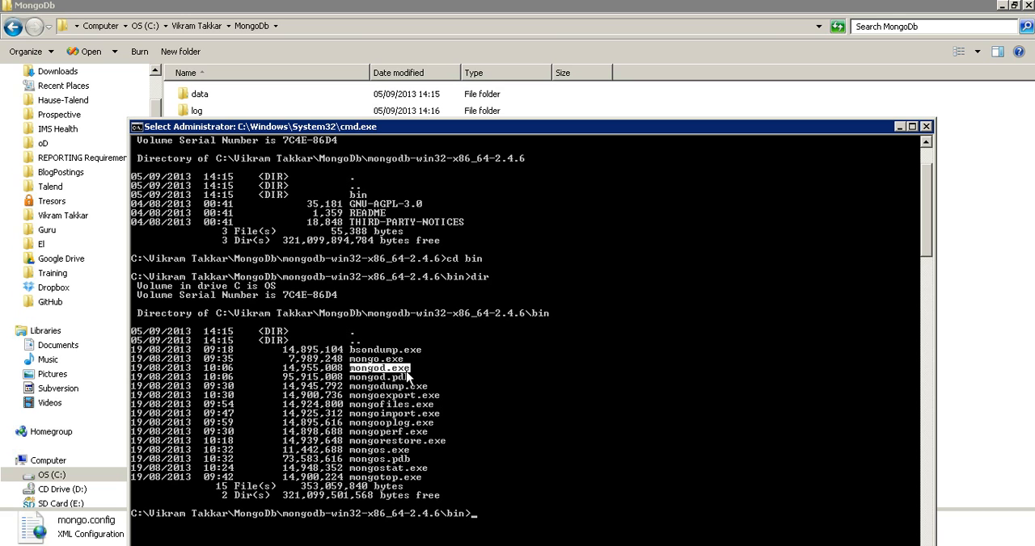
pyautogui.moveTo(552, 394)
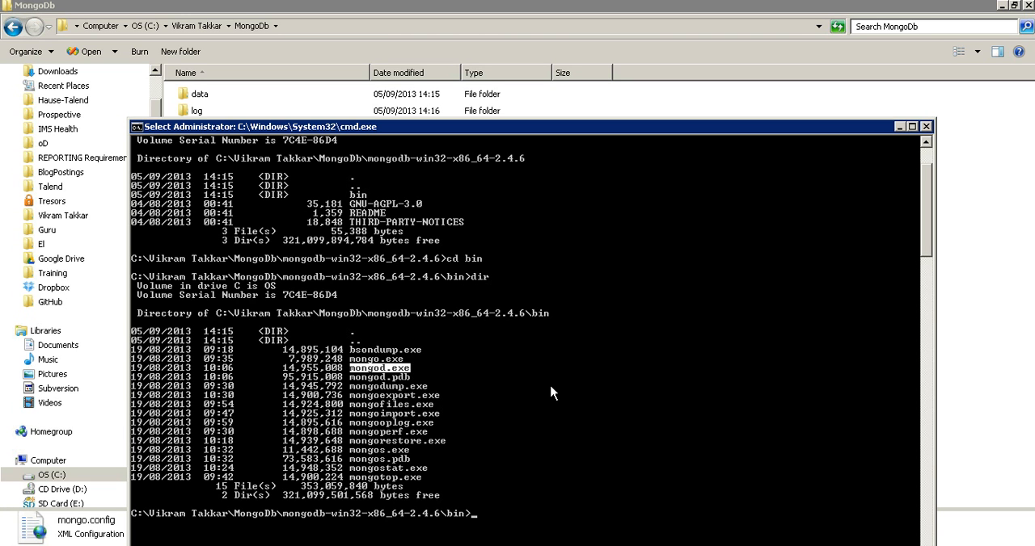
# Step: Begin a mongod.exe --config= command and check the MongoDb folder path in Explorer
pyautogui.write('mon')
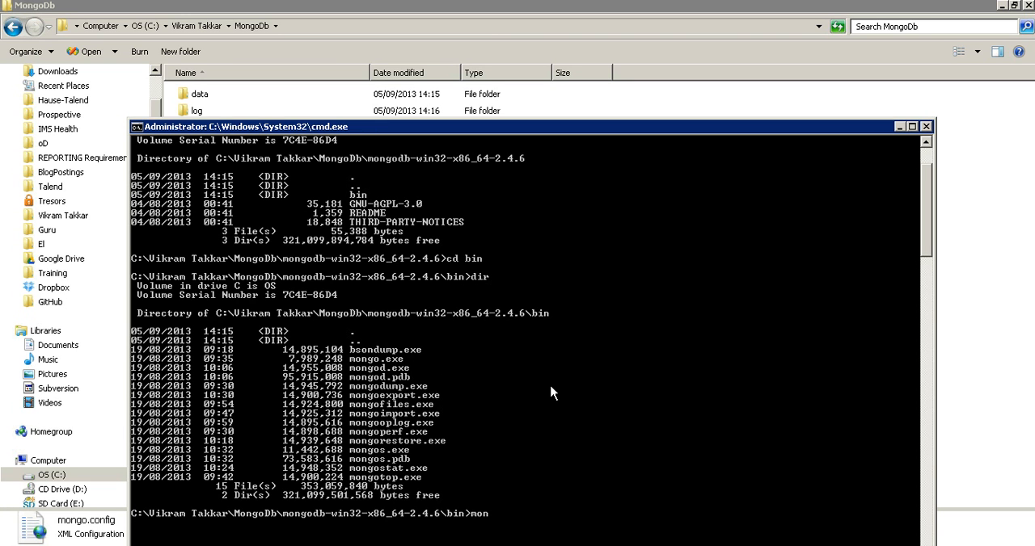
pyautogui.write('god.e')
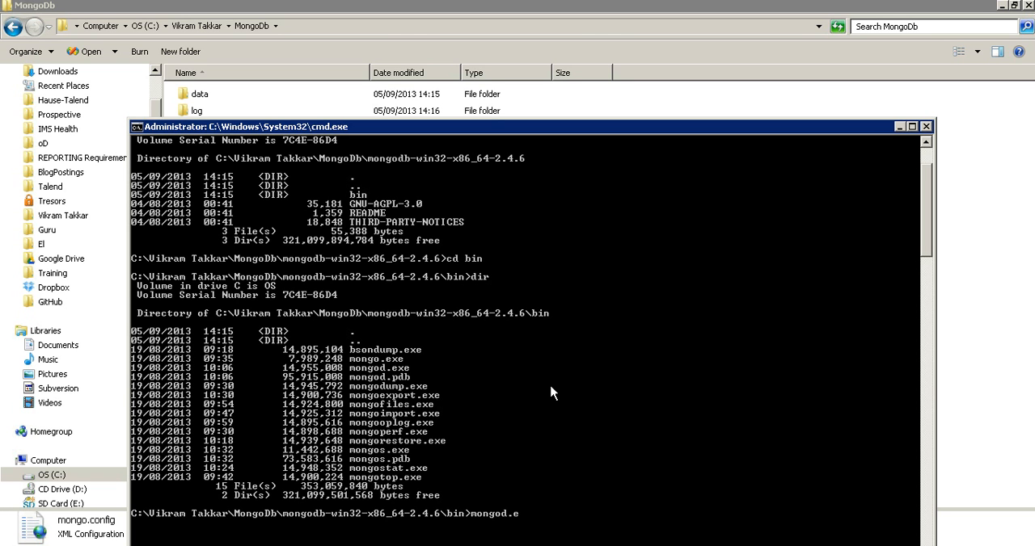
pyautogui.write('xe')
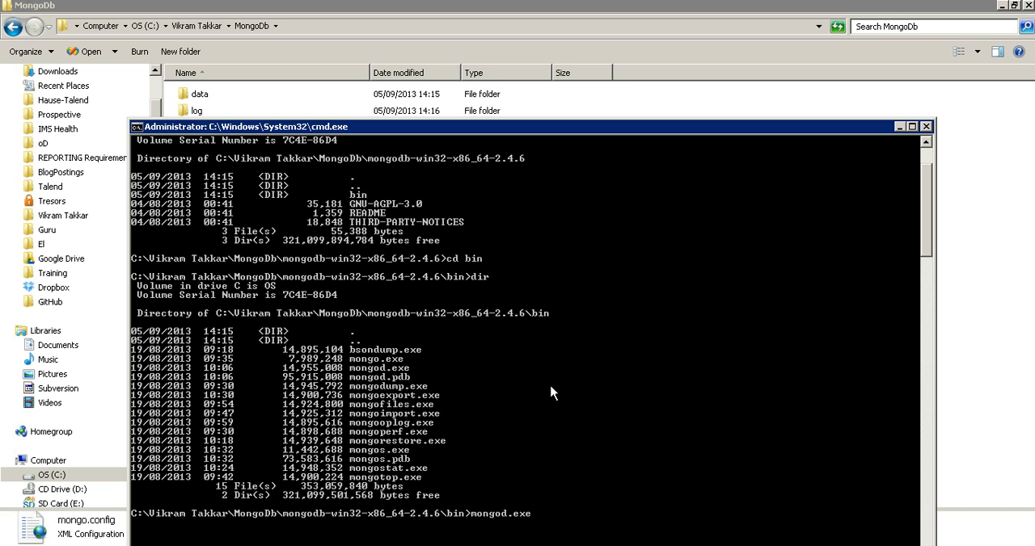
pyautogui.write('--co')
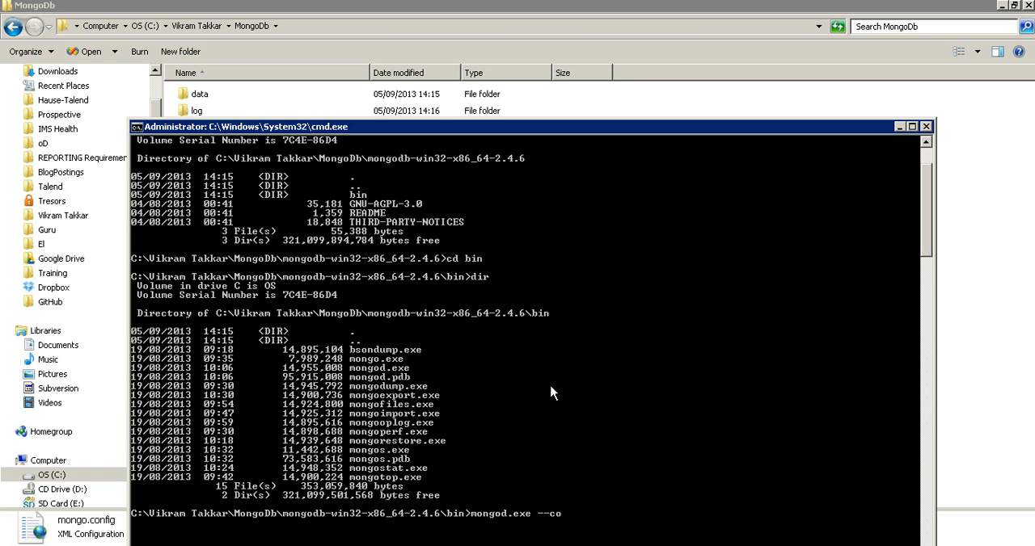
pyautogui.write('nfig=')
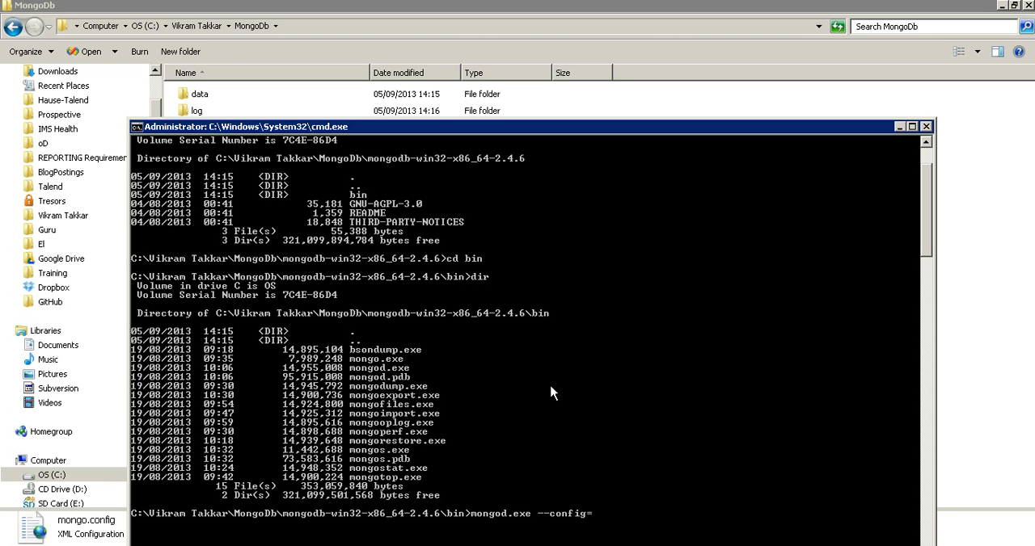
pyautogui.moveTo(315, 32)
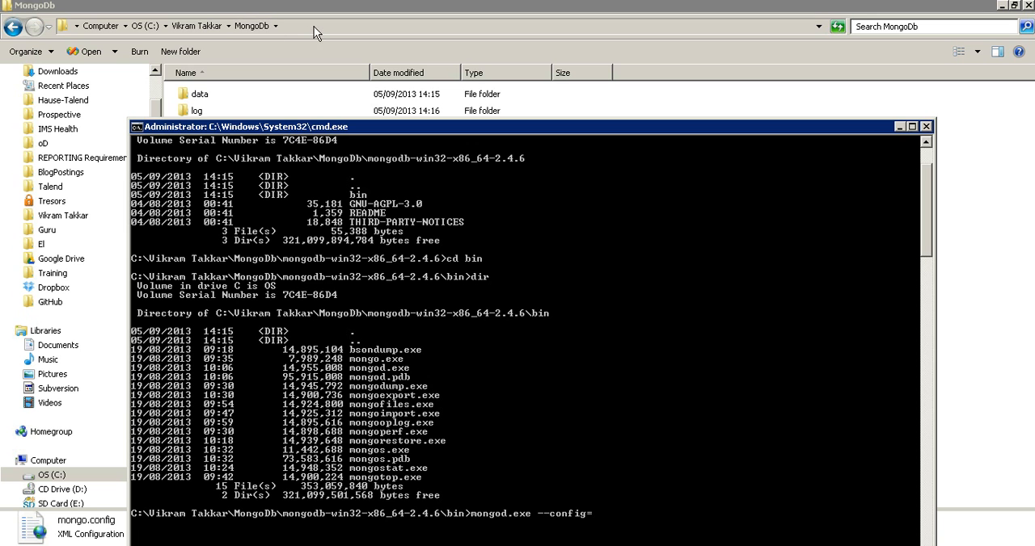
pyautogui.click(198, 94)
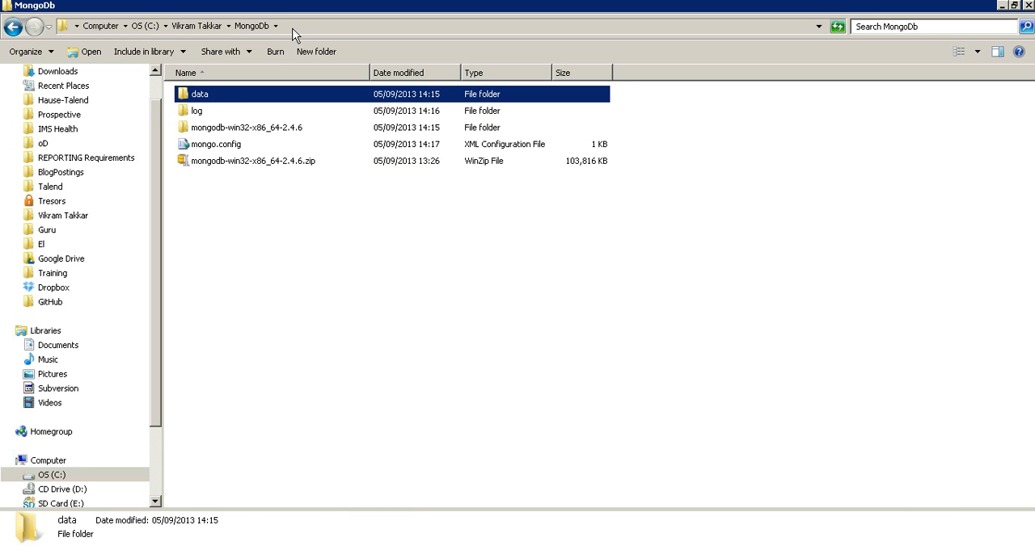
# Step: Run mongod.exe --config="C:\Vikram Takkar\MongoDb\mongo.cong", which fails with a config-file read error
pyautogui.write('mongod.exe --config=')
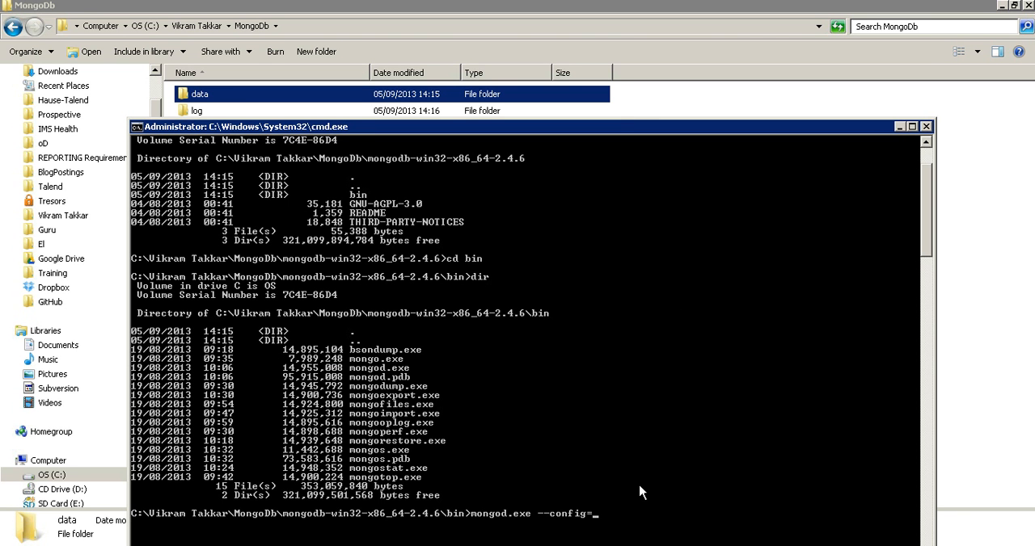
pyautogui.write('"C:\\Vikram Takkar\\MongoDb\\"')
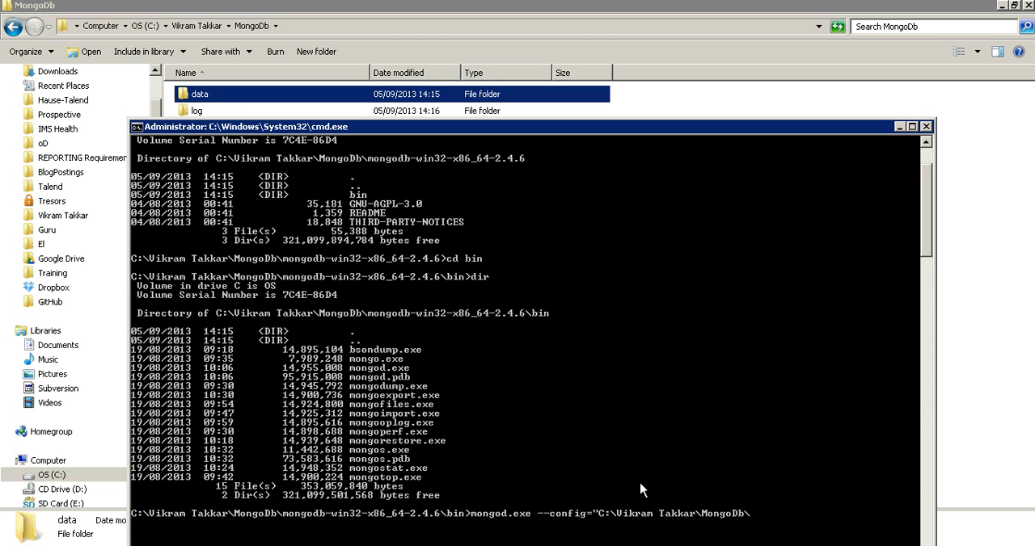
pyautogui.write('mongo.con')
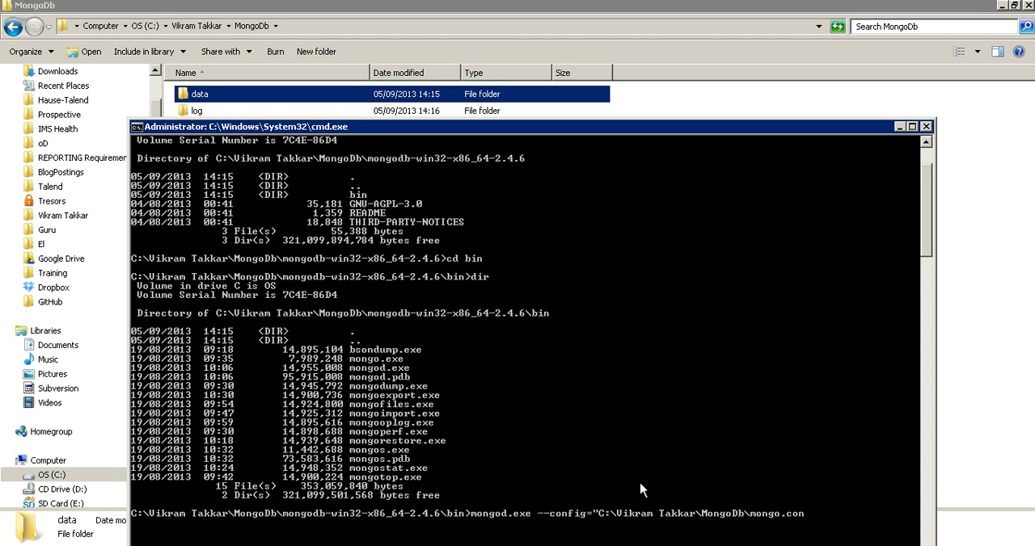
pyautogui.write('g"')
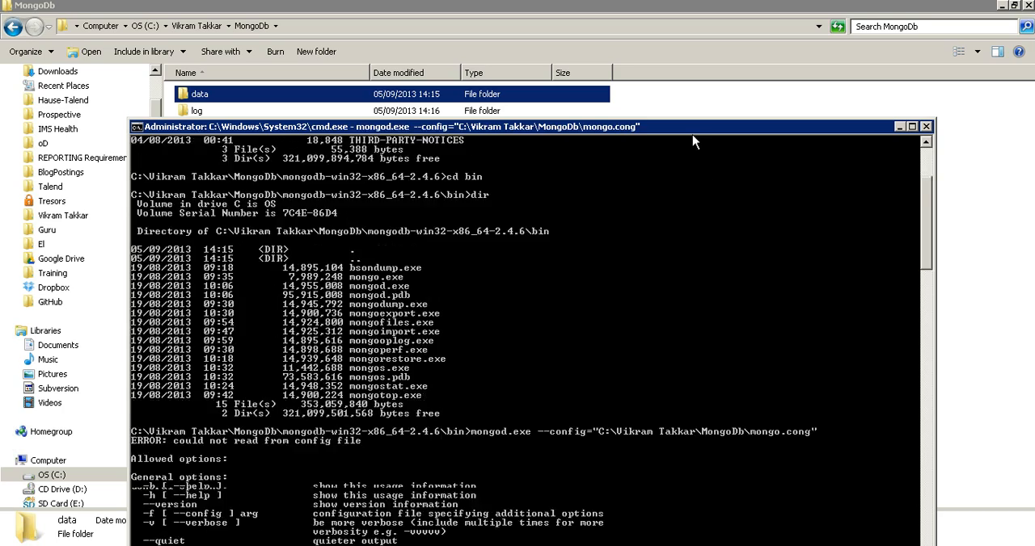
pyautogui.scroll(-3)
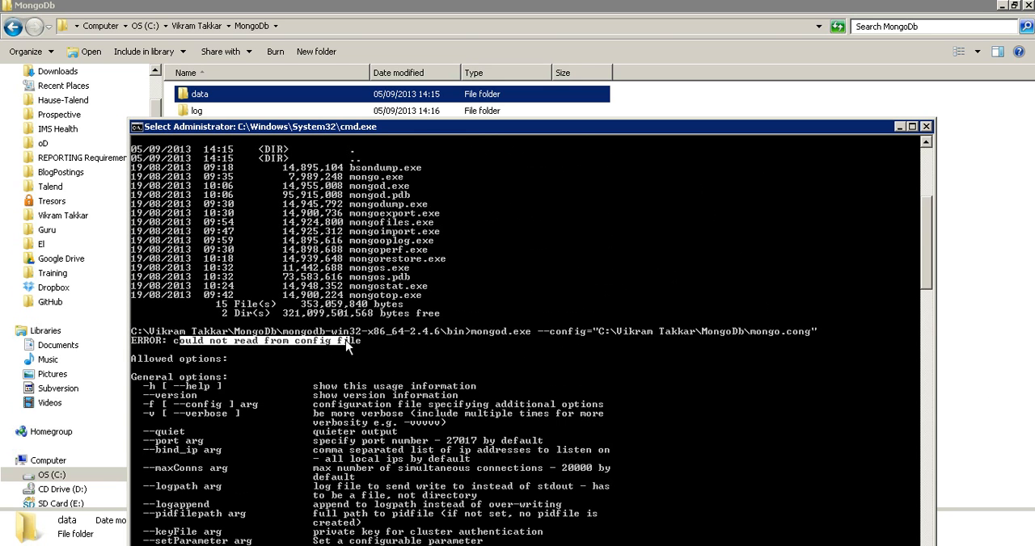
pyautogui.moveTo(802, 240)
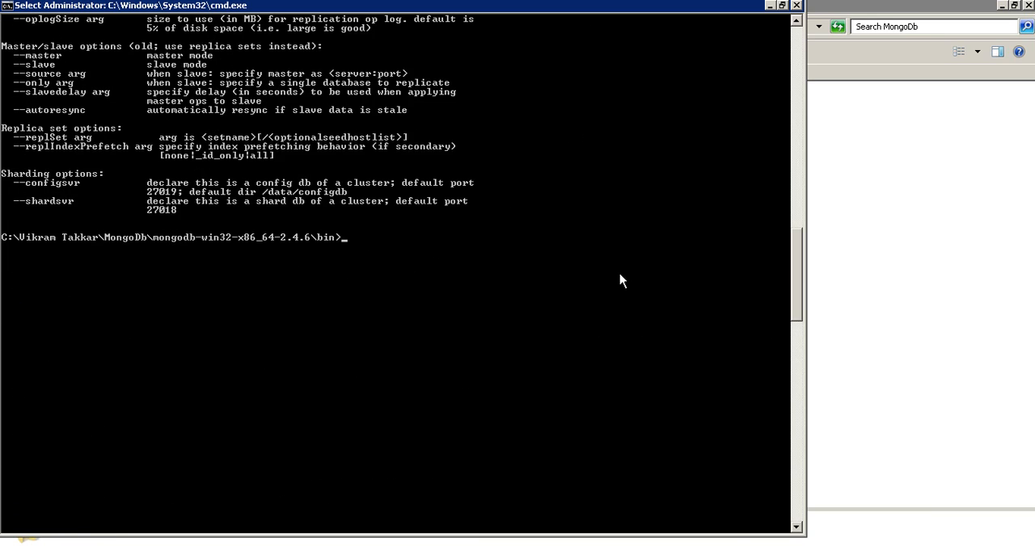
# Step: Rerun mongod.exe --config with the corrected C:\Vikram Takkar\MongoDb\mongo.config path, hitting the logpath-is-a-directory error
pyautogui.write('mon')
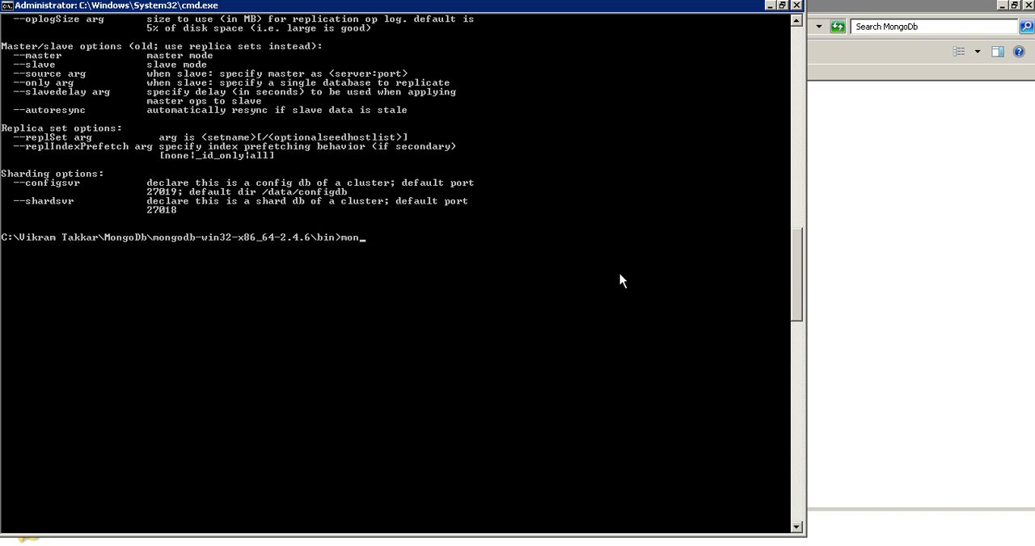
pyautogui.write('god.ex')
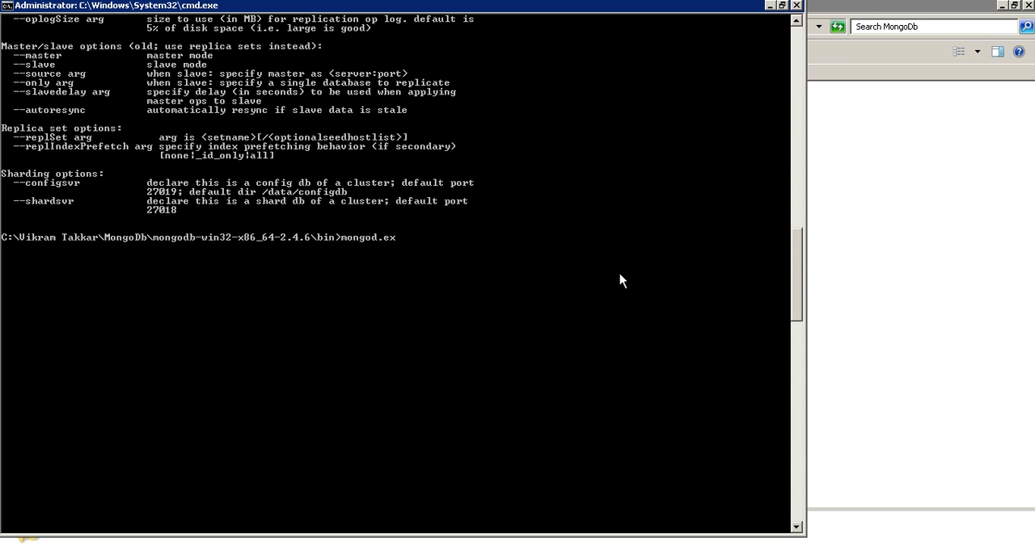
pyautogui.write('--con')
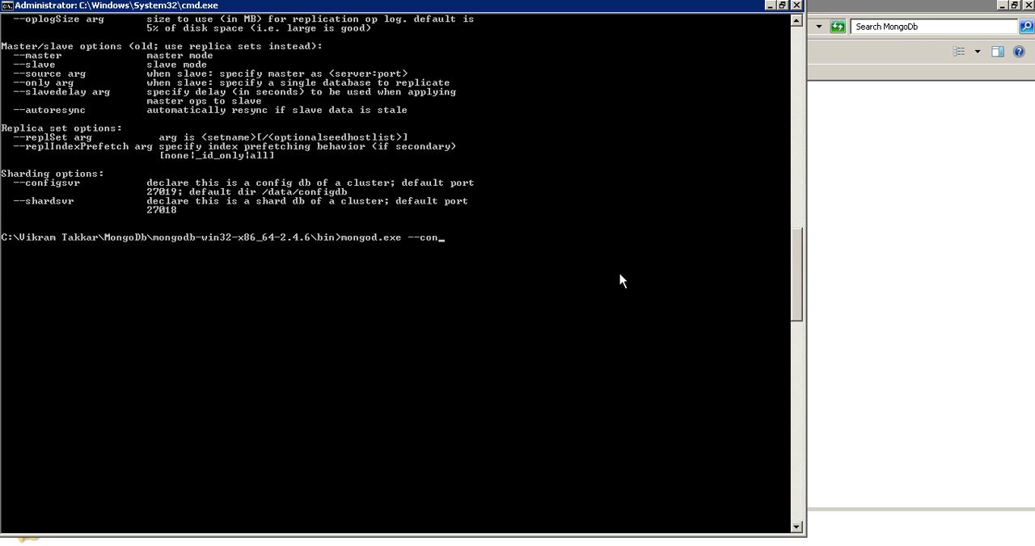
pyautogui.write('fig="')
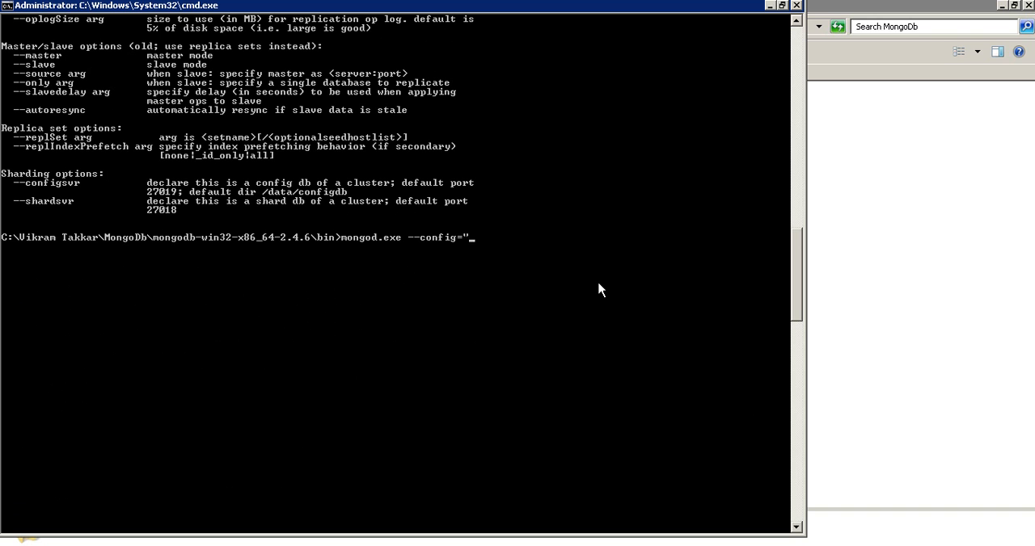
pyautogui.write('C:\\Vikram Takkar\\MongoDb\\mon')
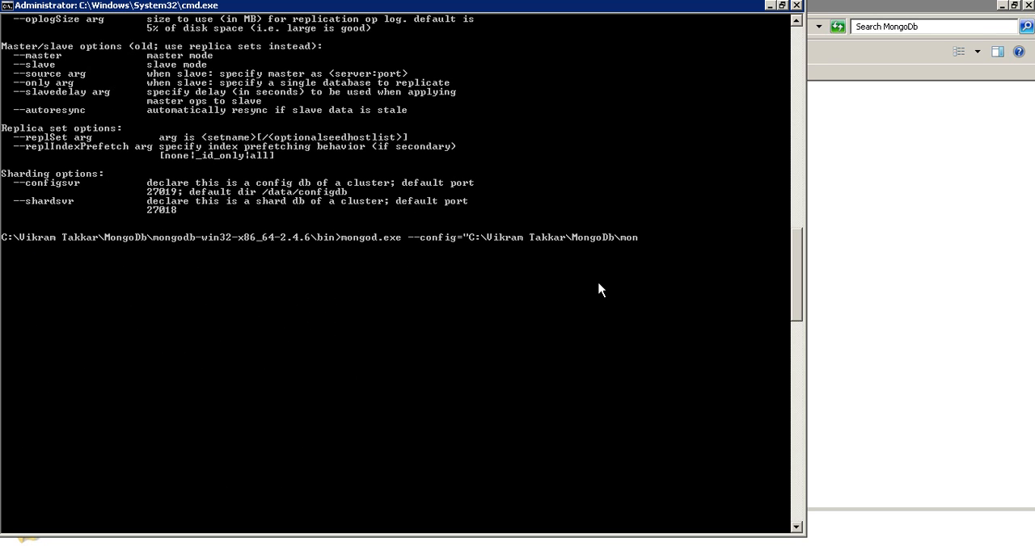
pyautogui.write('go.config"')
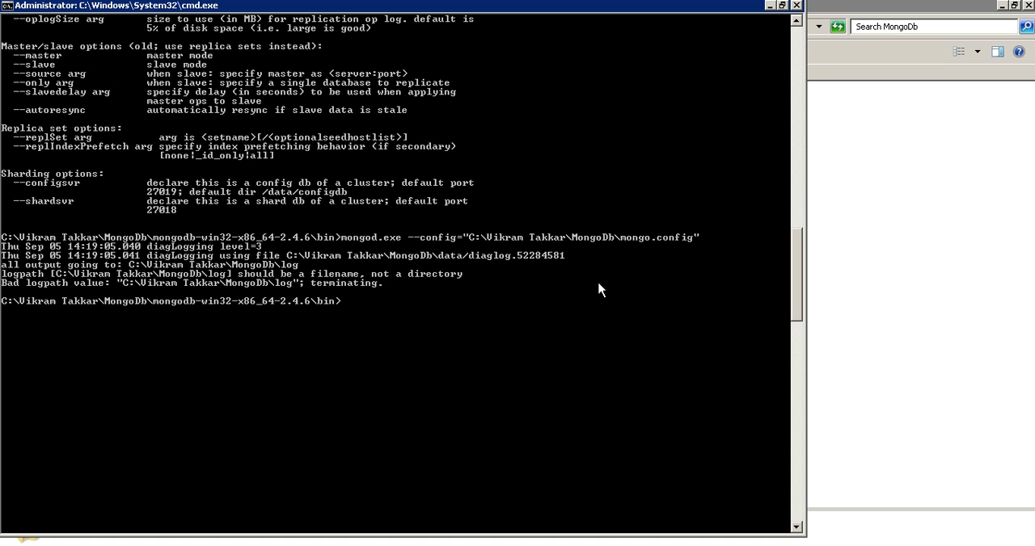
pyautogui.moveTo(580, 288)
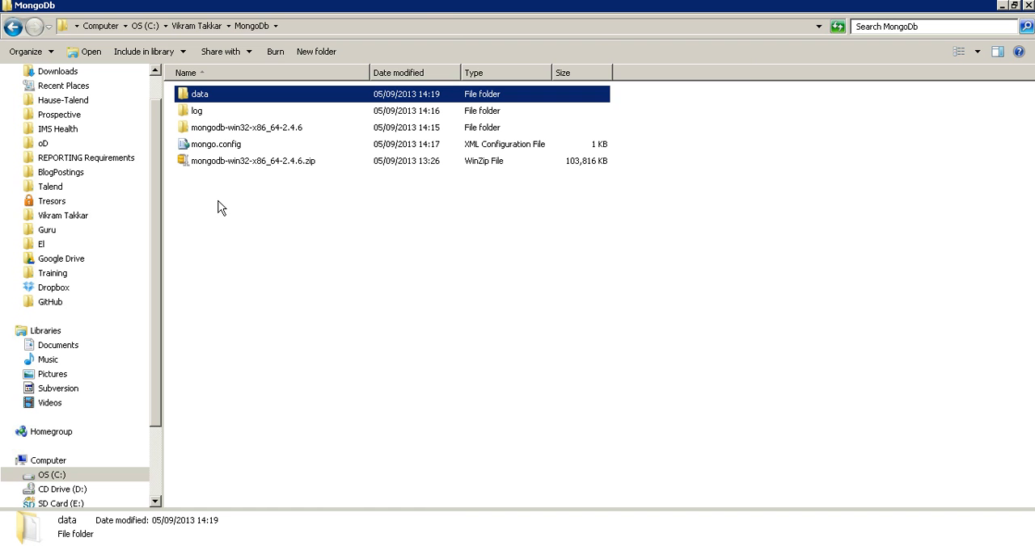
# Step: Edit mongo.config in Notepad++, appending \mongodb.log to the logpath so it names a file in the log folder
pyautogui.rightClick(216, 144)
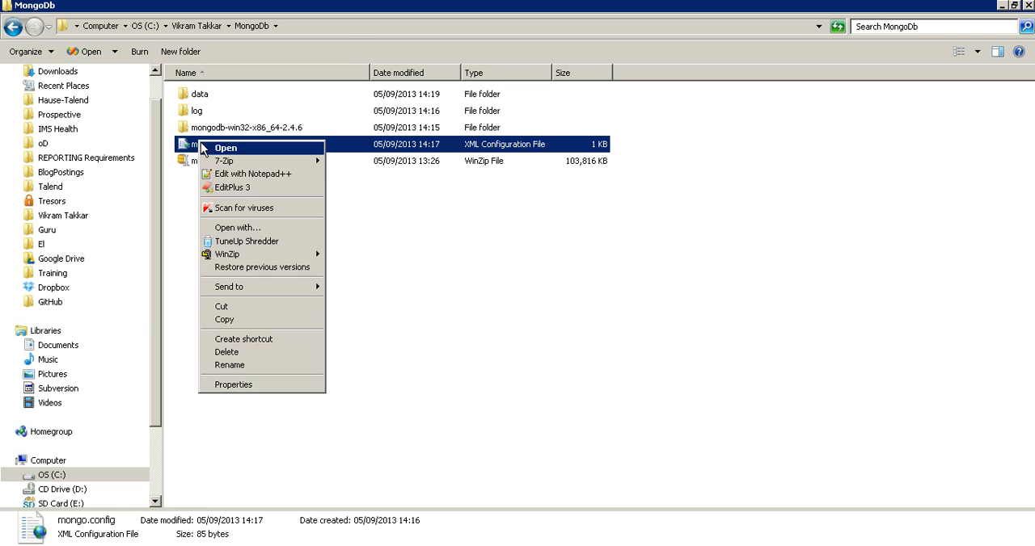
pyautogui.click(225, 147)
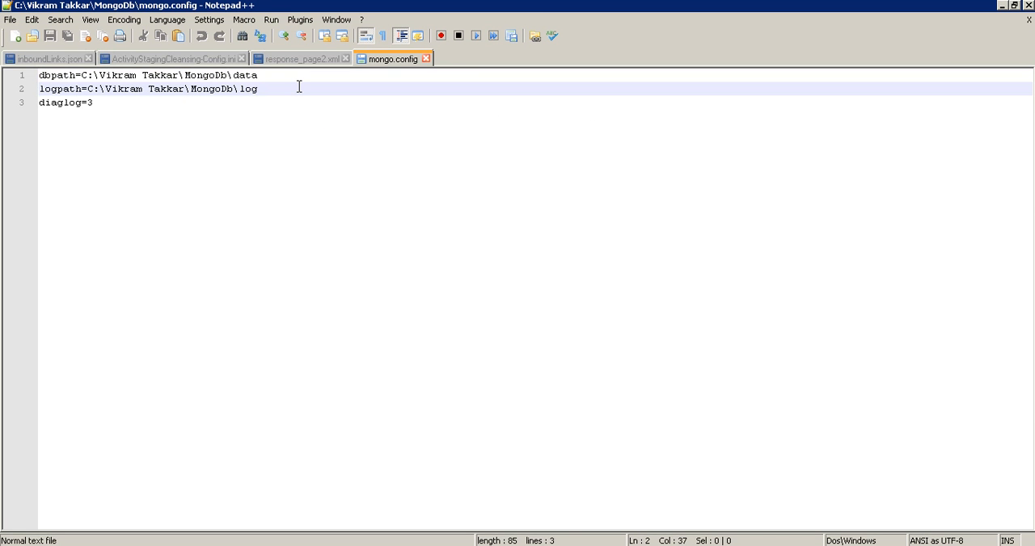
pyautogui.write('\\')
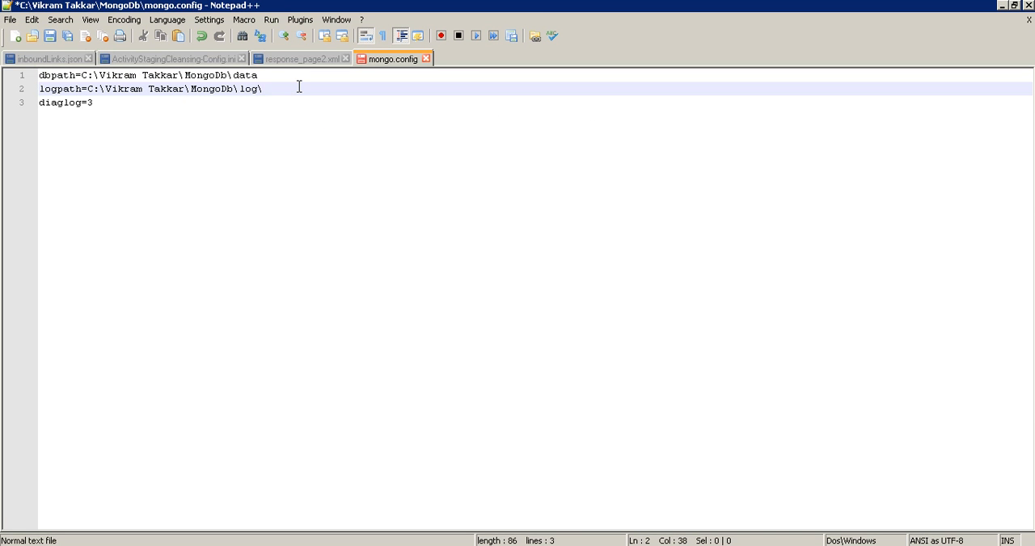
pyautogui.write('mongo')
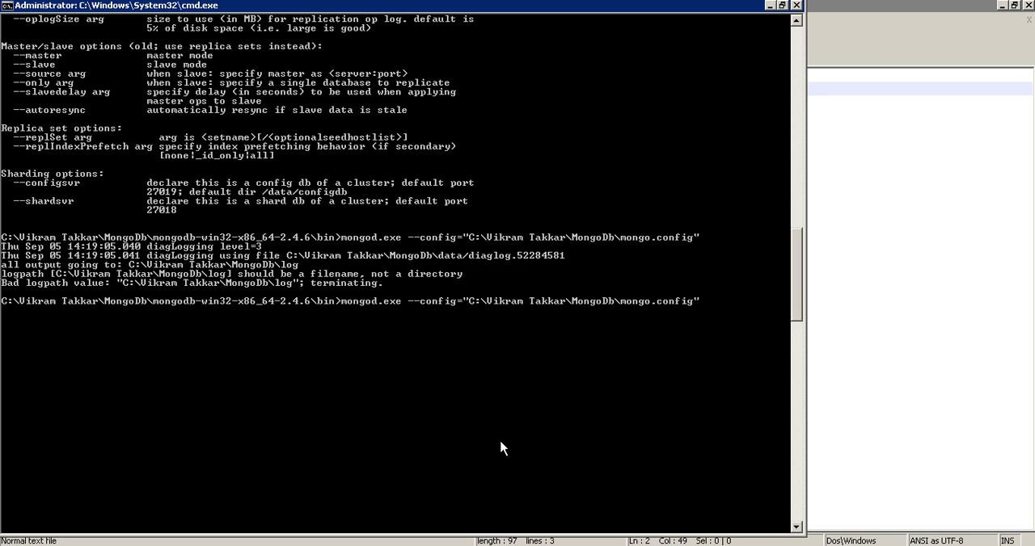
pyautogui.moveTo(373, 310)
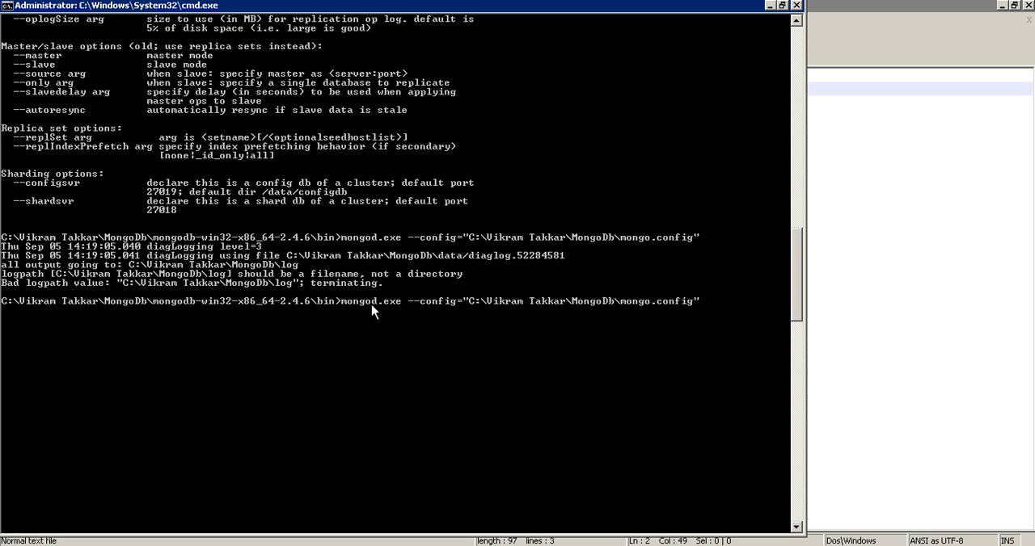
pyautogui.moveTo(536, 300)
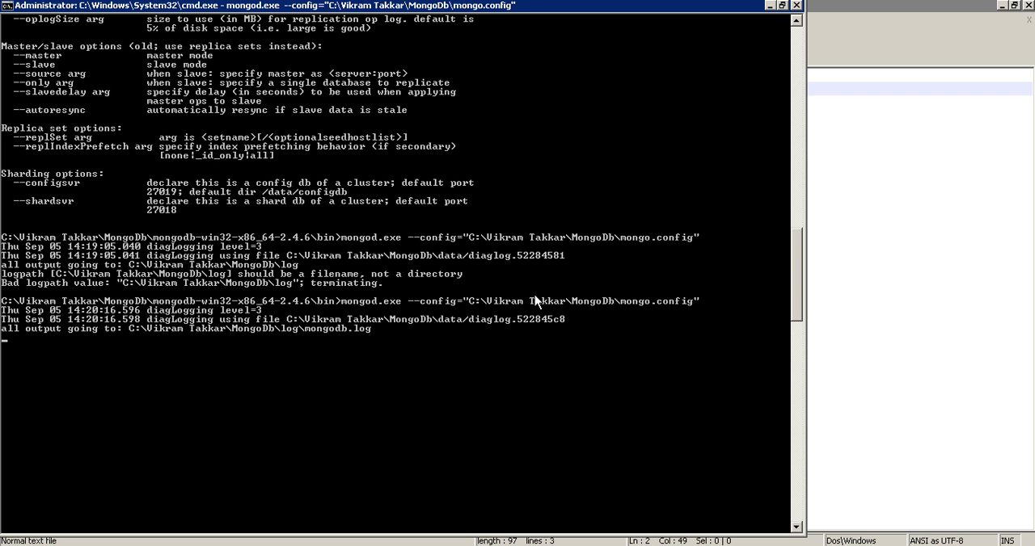
pyautogui.moveTo(316, 316)
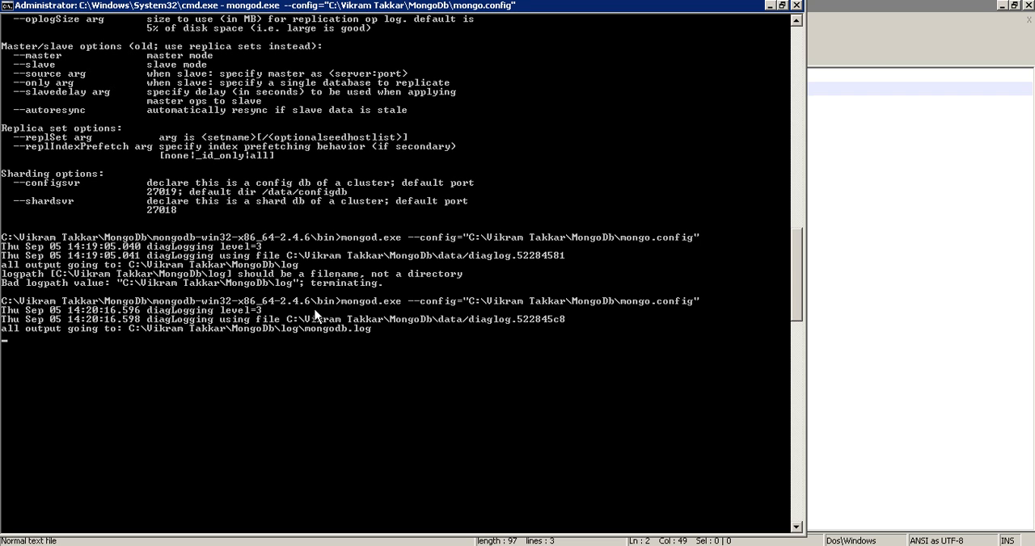
pyautogui.moveTo(307, 337)
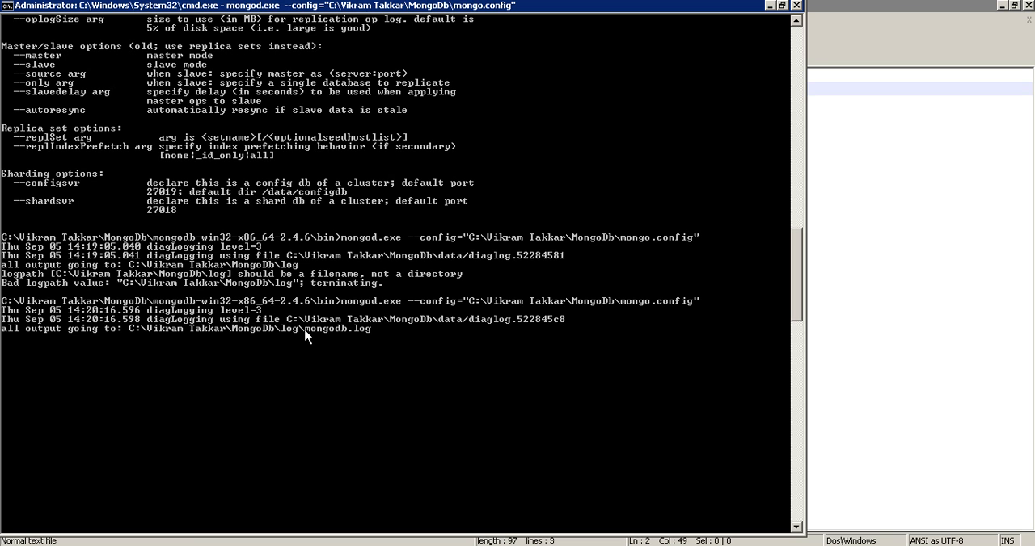
# Step: With mongod now running from mongo.config and logging to mongodb.log, bring up the Start menu program search
pyautogui.click(9, 536)
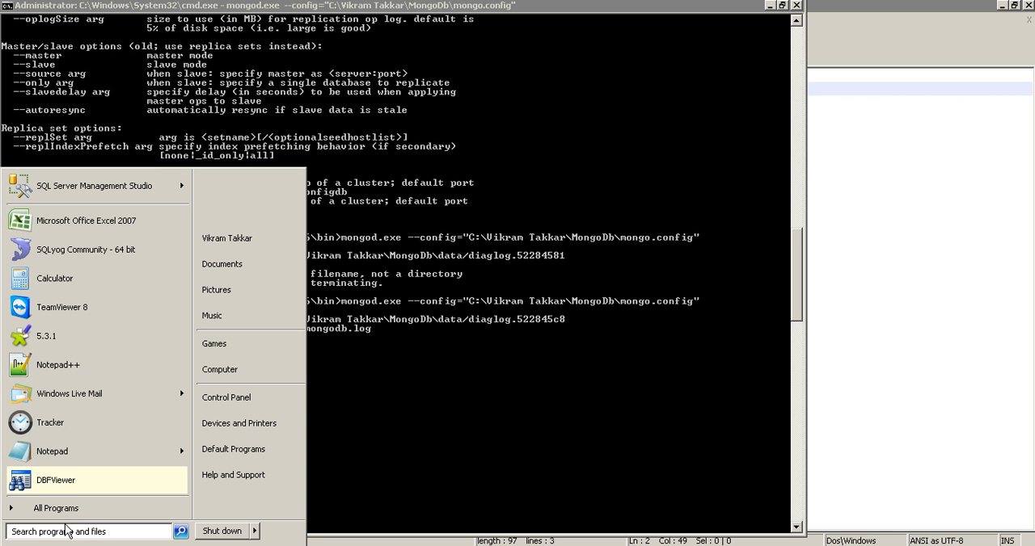
# Step: Launch a second cmd window from Start to navigate into the mongodb-win32-x86_64-2.4.6 bin folder
pyautogui.write('cmd')
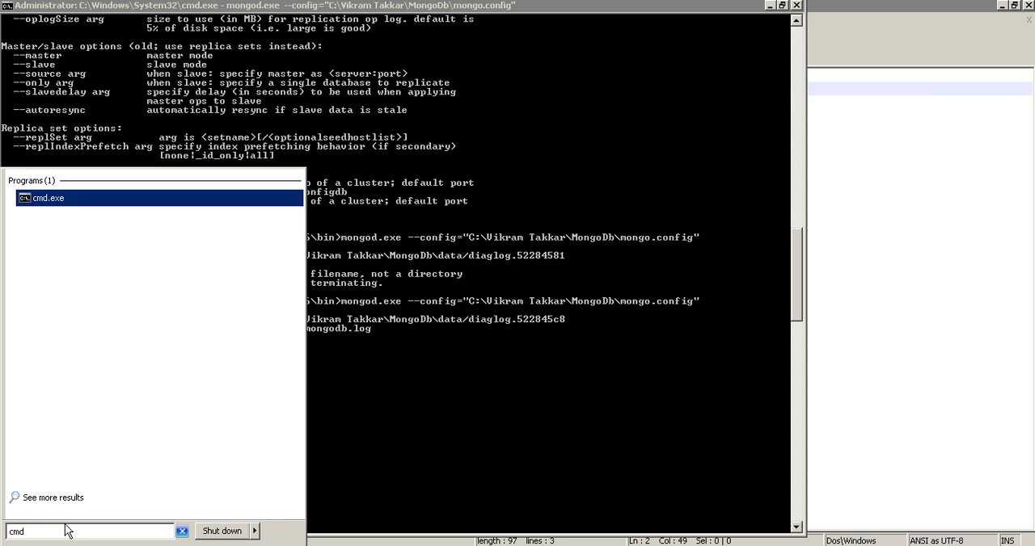
pyautogui.click(49, 198)
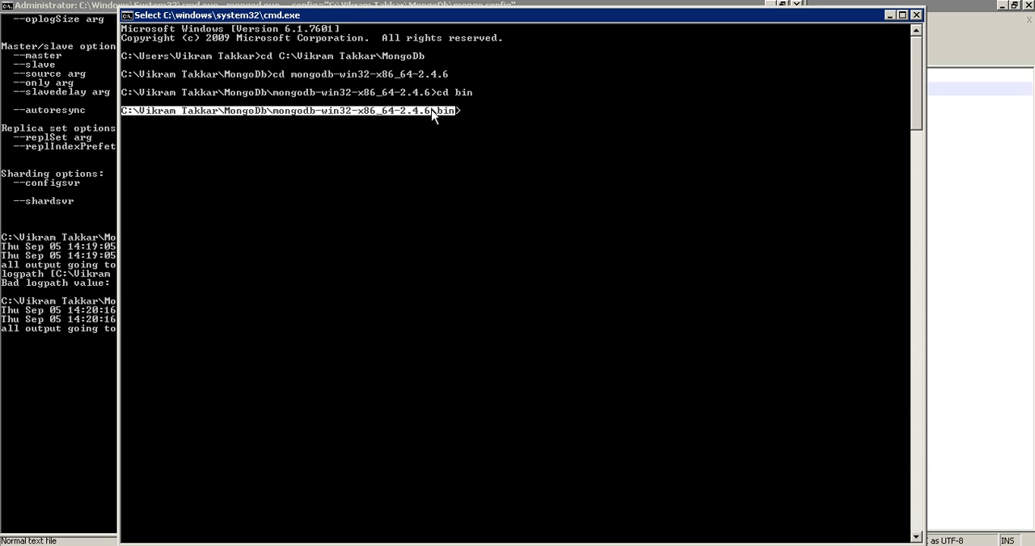
pyautogui.moveTo(443, 117)
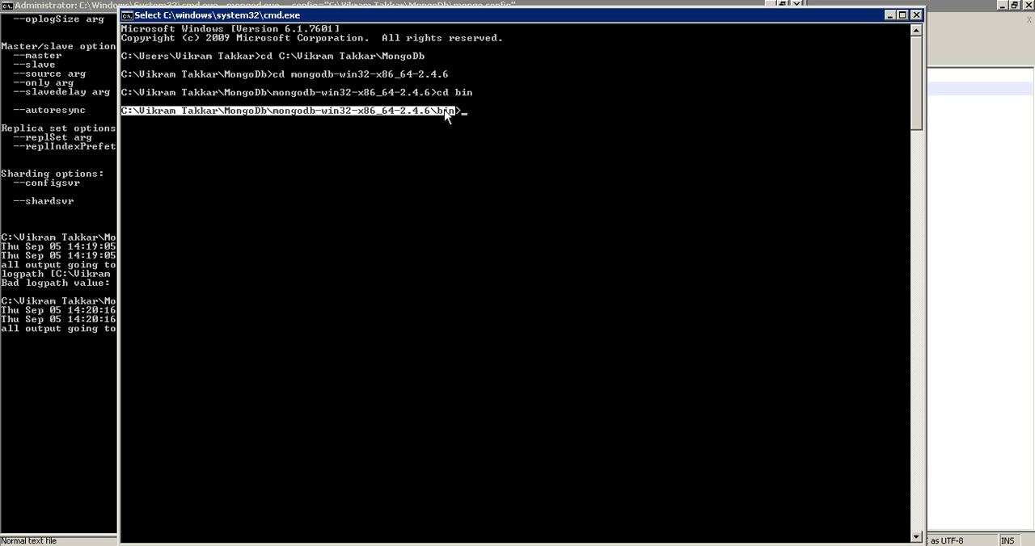
pyautogui.moveTo(478, 117)
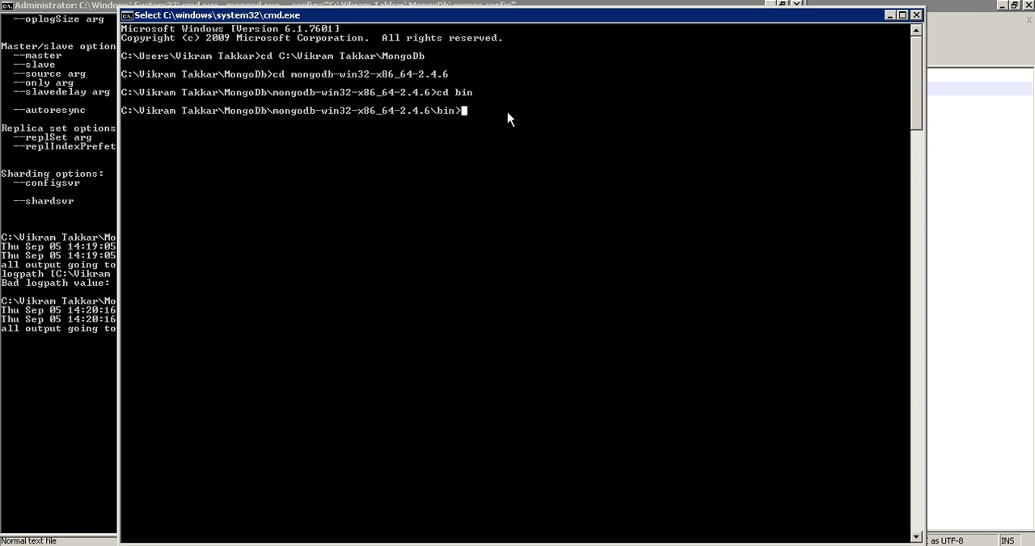
# Step: Run mongo to open the 2.4.6 shell on test, then query db to confirm the current database
pyautogui.write('mongo')
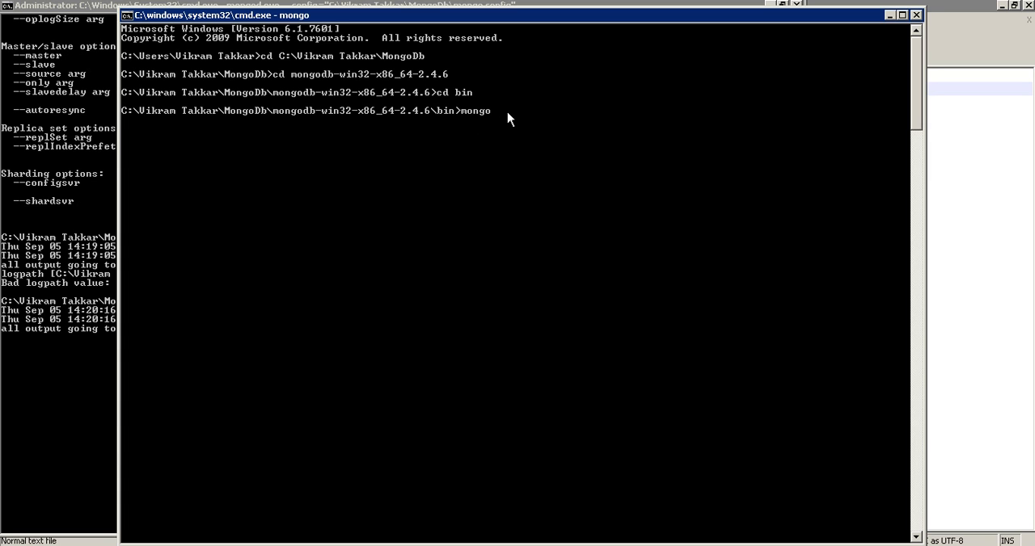
pyautogui.press('enter')
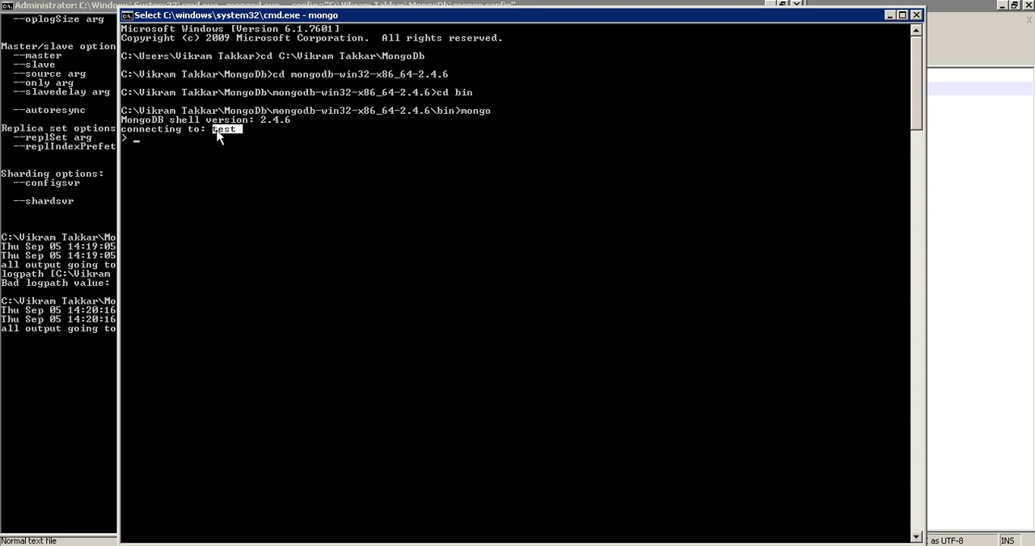
pyautogui.moveTo(236, 169)
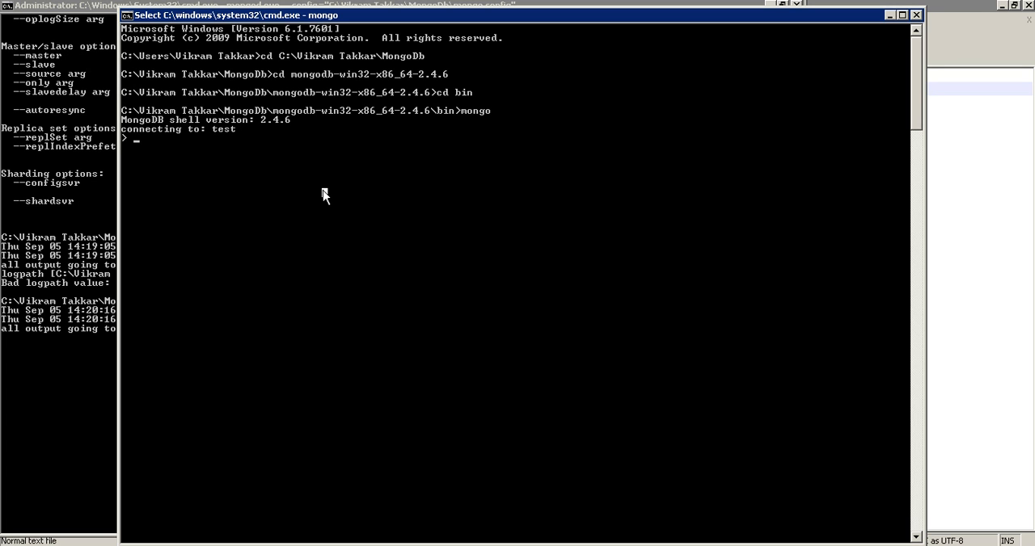
pyautogui.write('db')
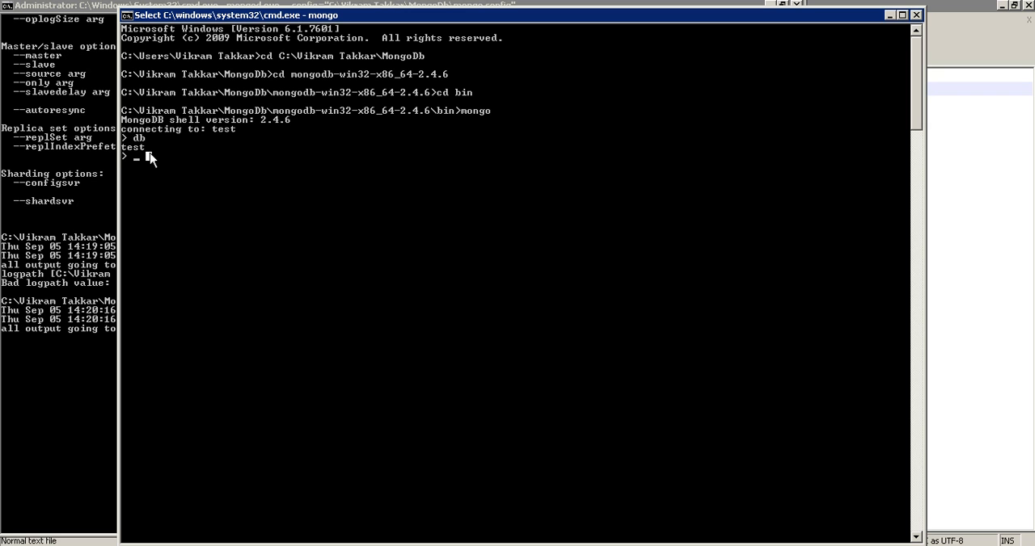
pyautogui.moveTo(184, 170)
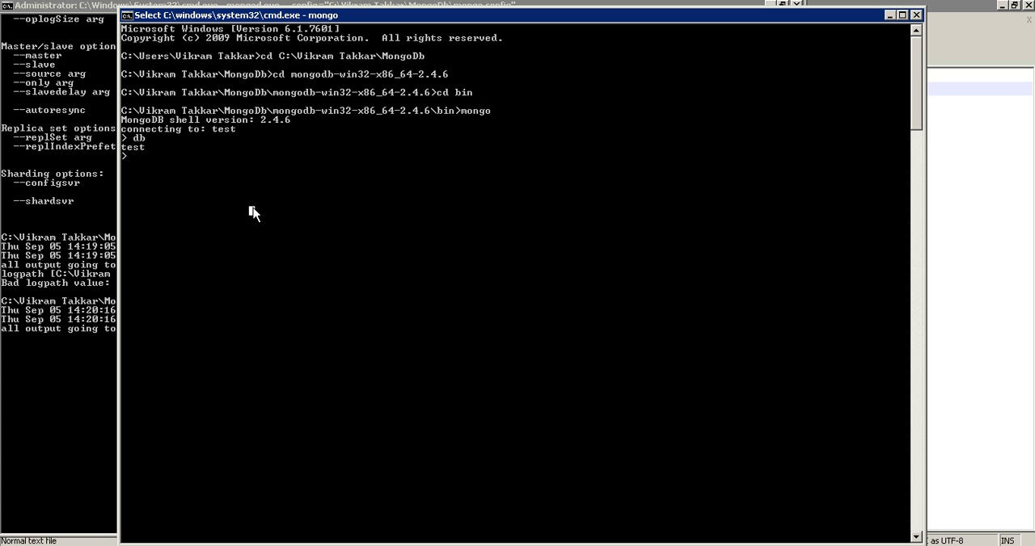
# Step: Run db.test.insert({first:1}) to store the document, then begin db.test.find() to list it back
pyautogui.write('db.')
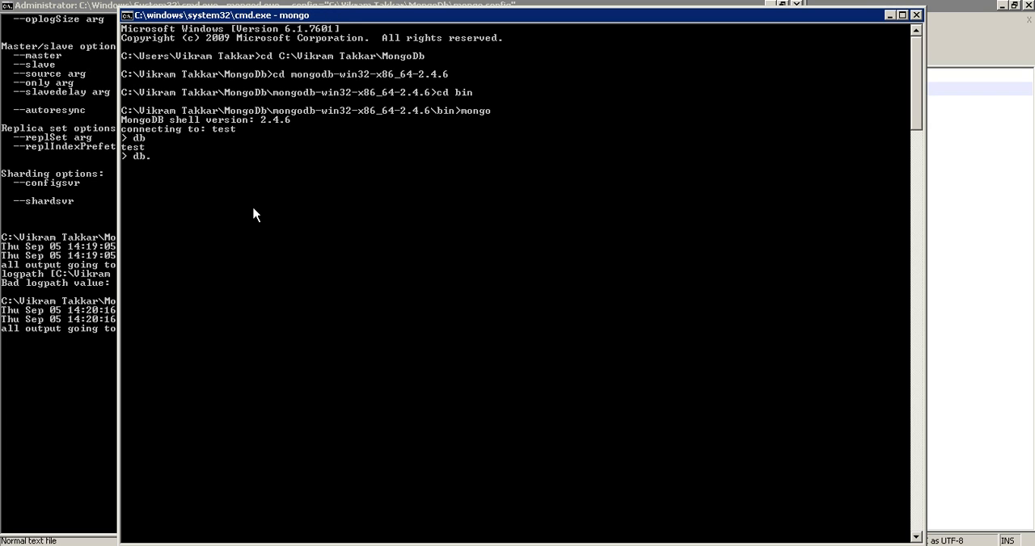
pyautogui.write('test')
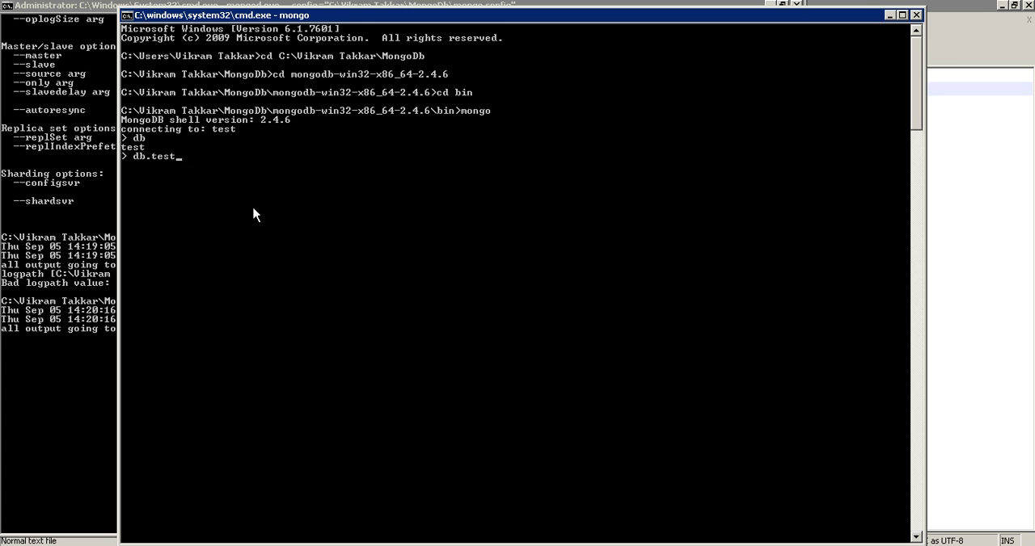
pyautogui.write('insert')
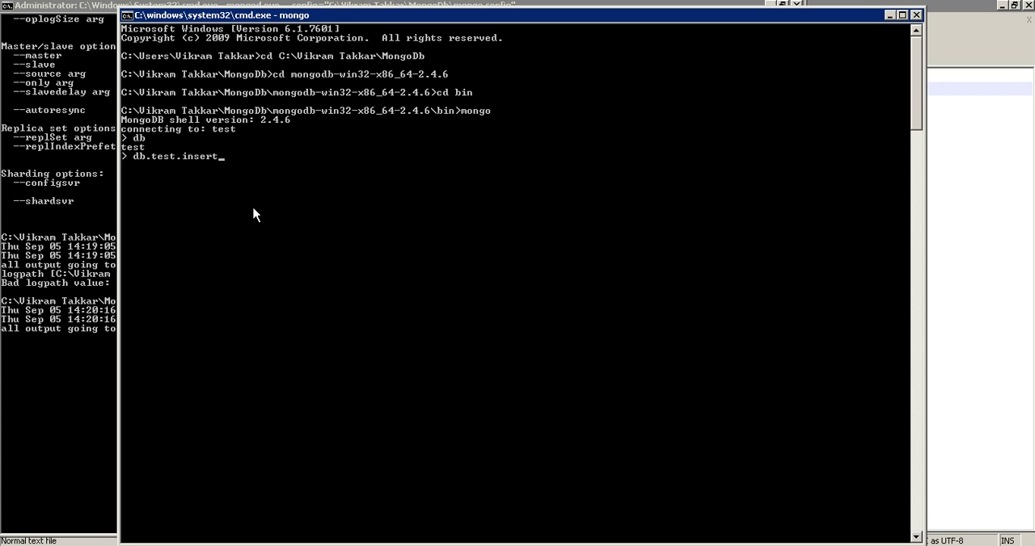
pyautogui.write('(')
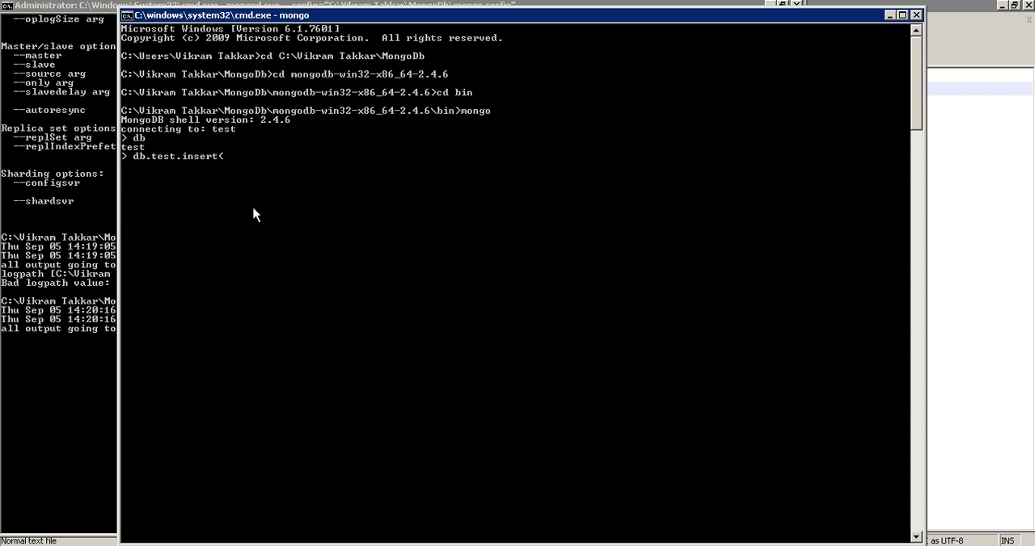
pyautogui.write('(')
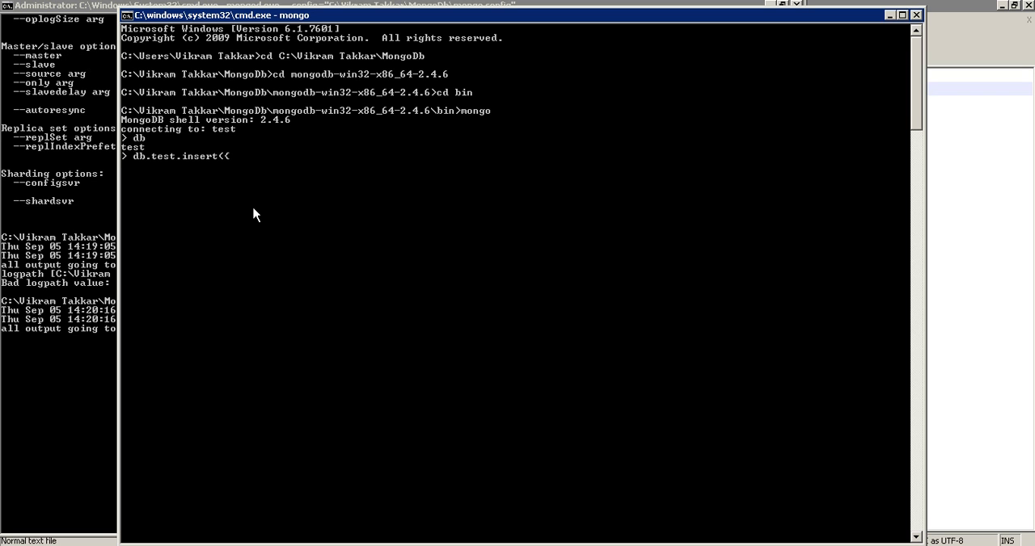
pyautogui.write('first')
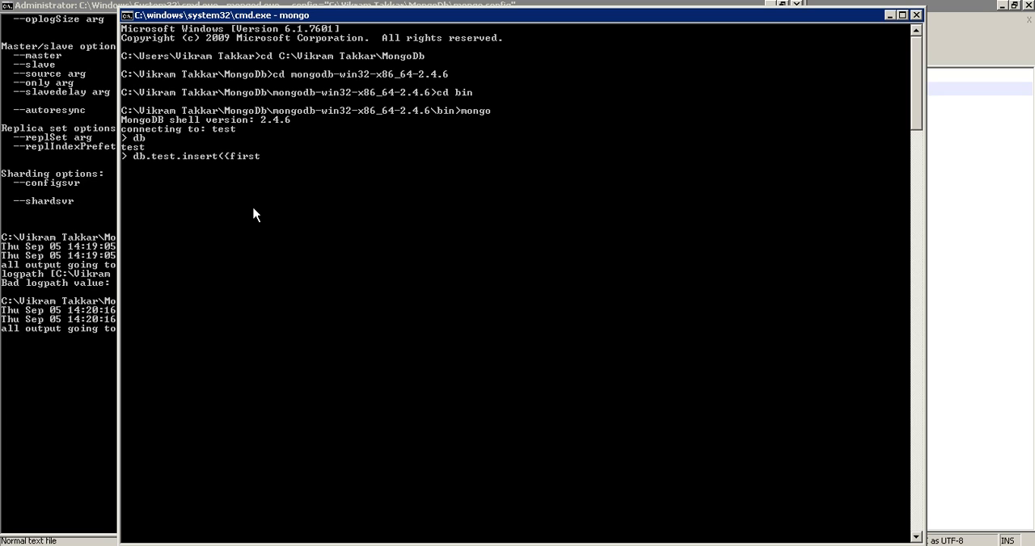
pyautogui.write(':')
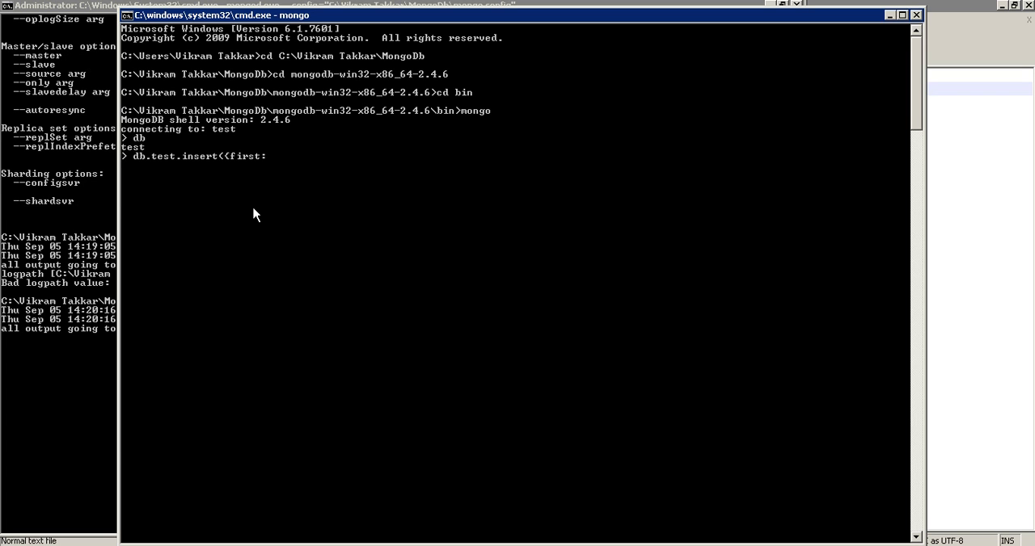
pyautogui.write('1}')
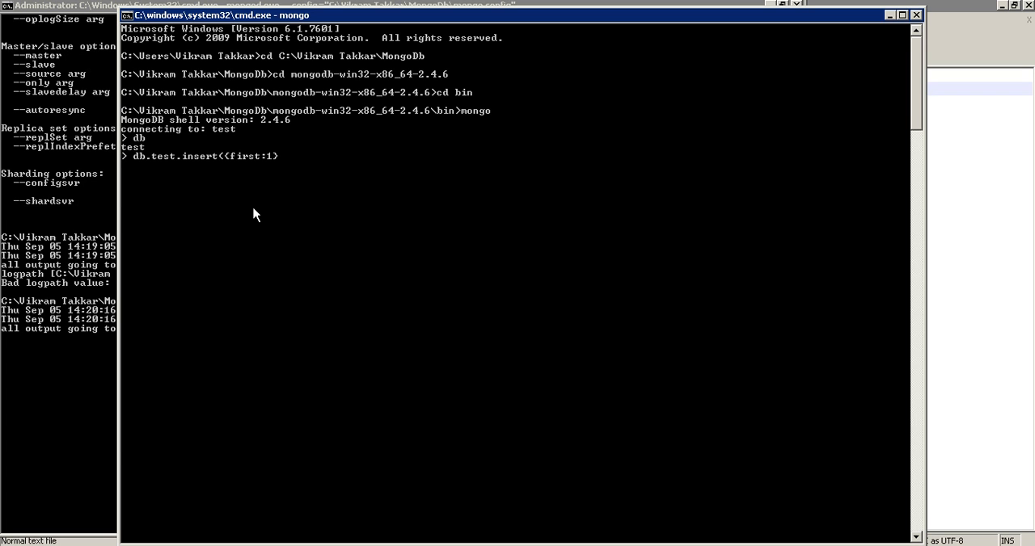
pyautogui.write('>')
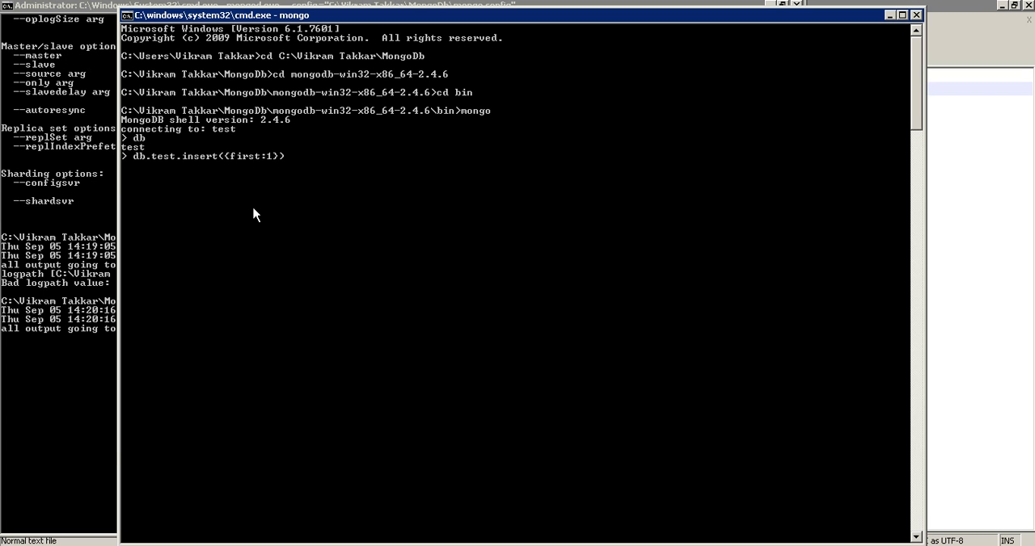
pyautogui.press('enter')
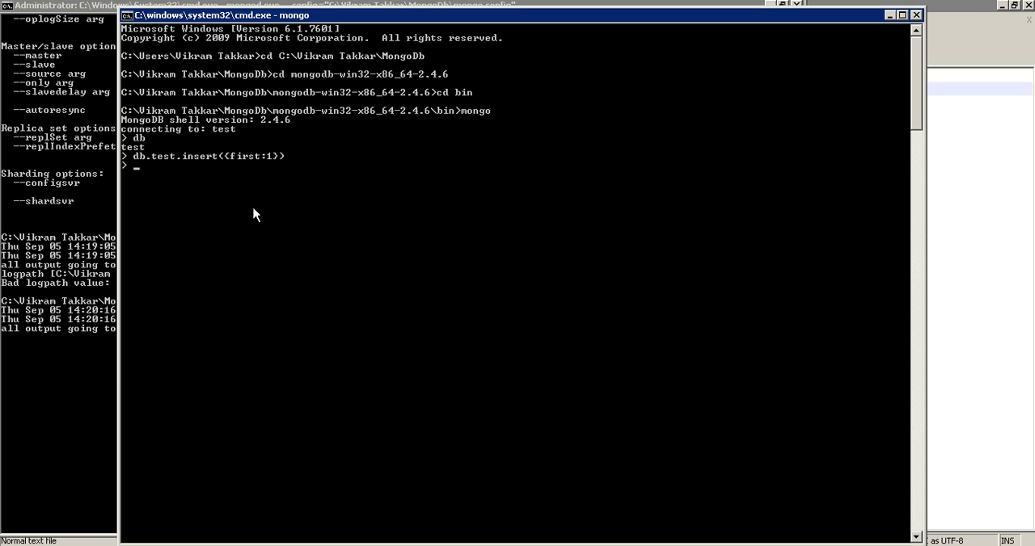
pyautogui.write('db.test.find(')
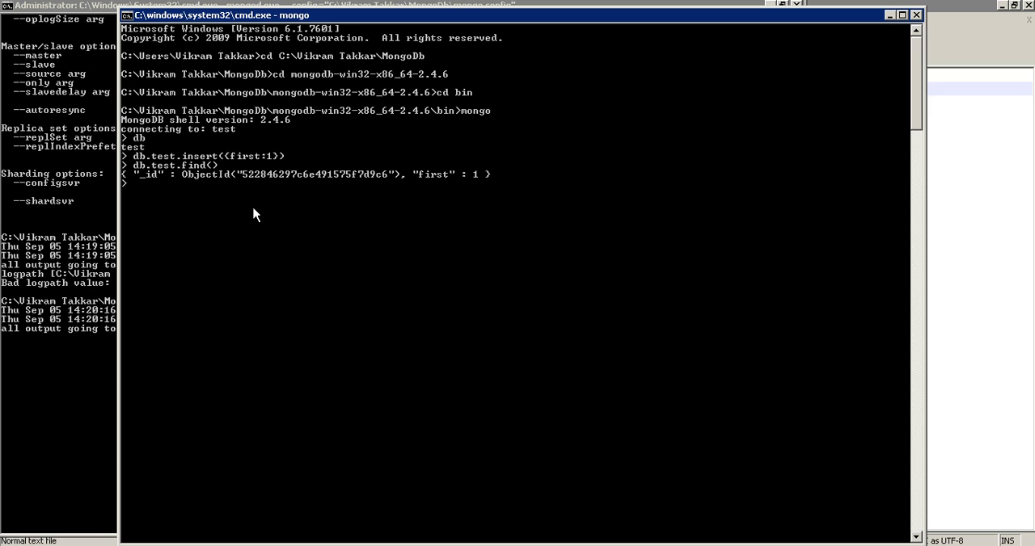
pyautogui.moveTo(148, 185)
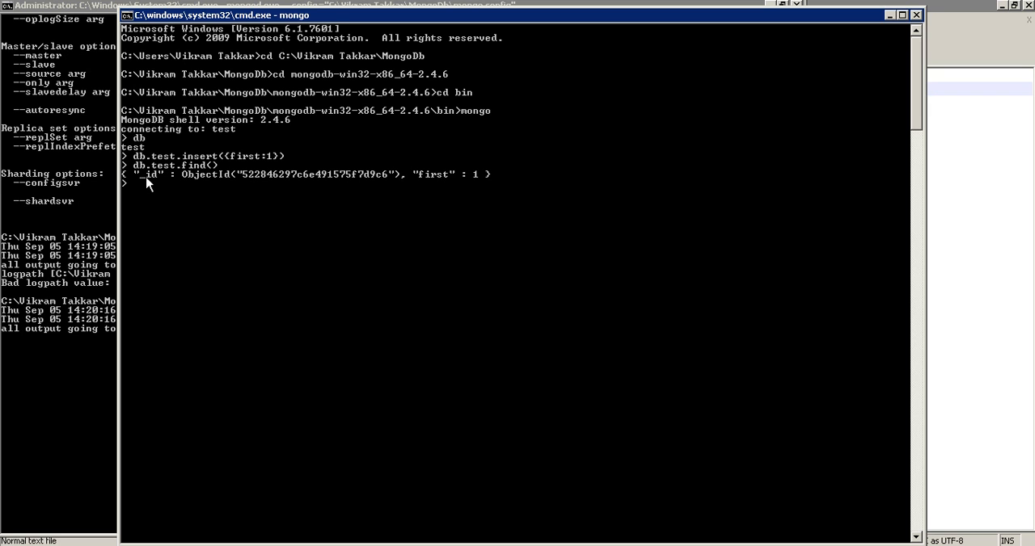